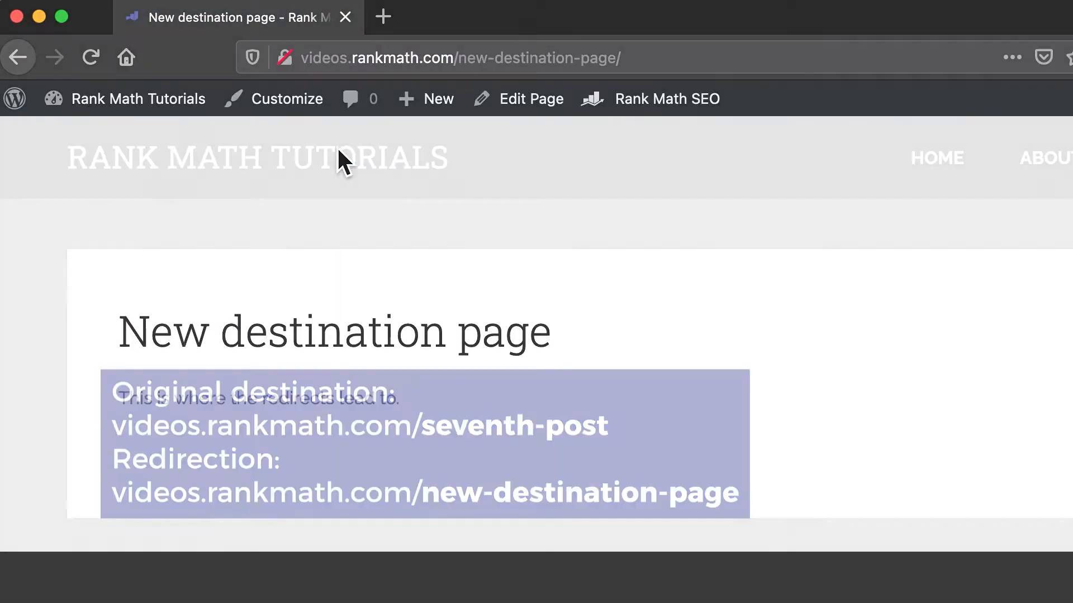
Enable Rank Math's Redirections module and open its list of six existing redirects.
click(13, 98)
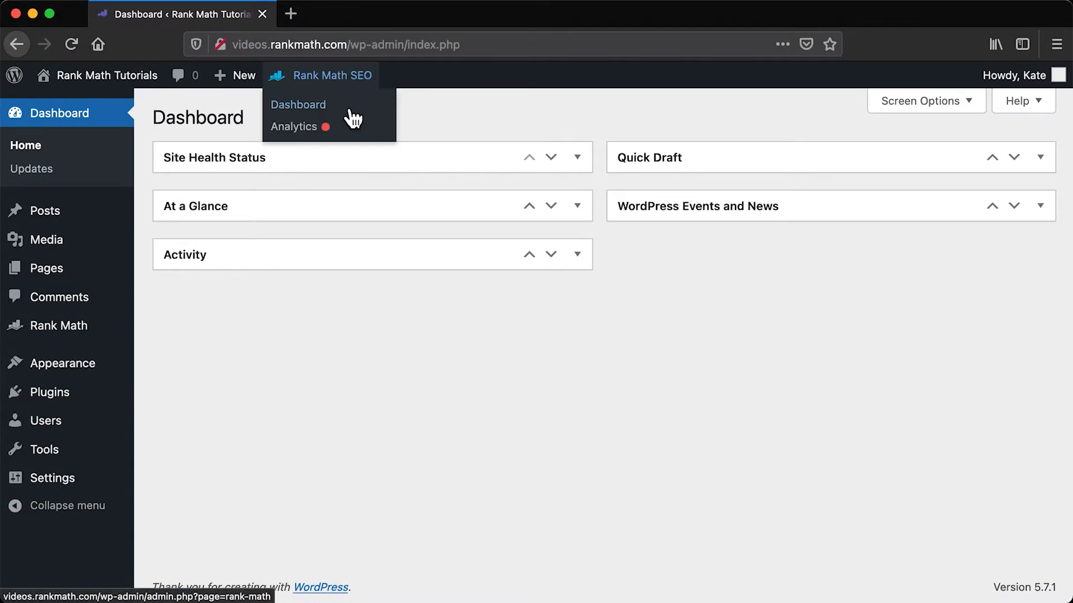
click(298, 104)
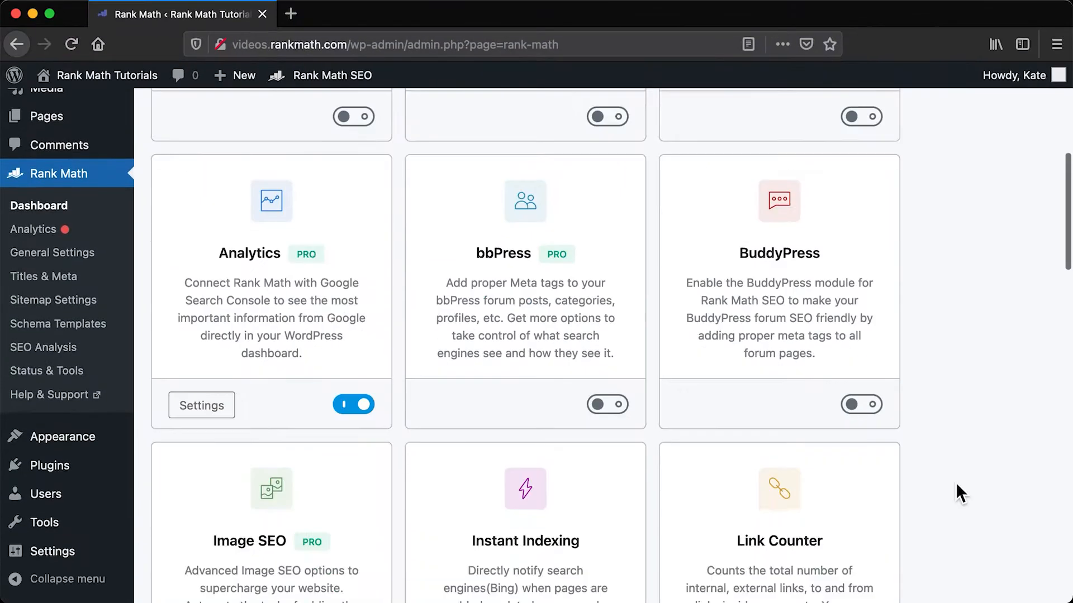
scroll(down, 3)
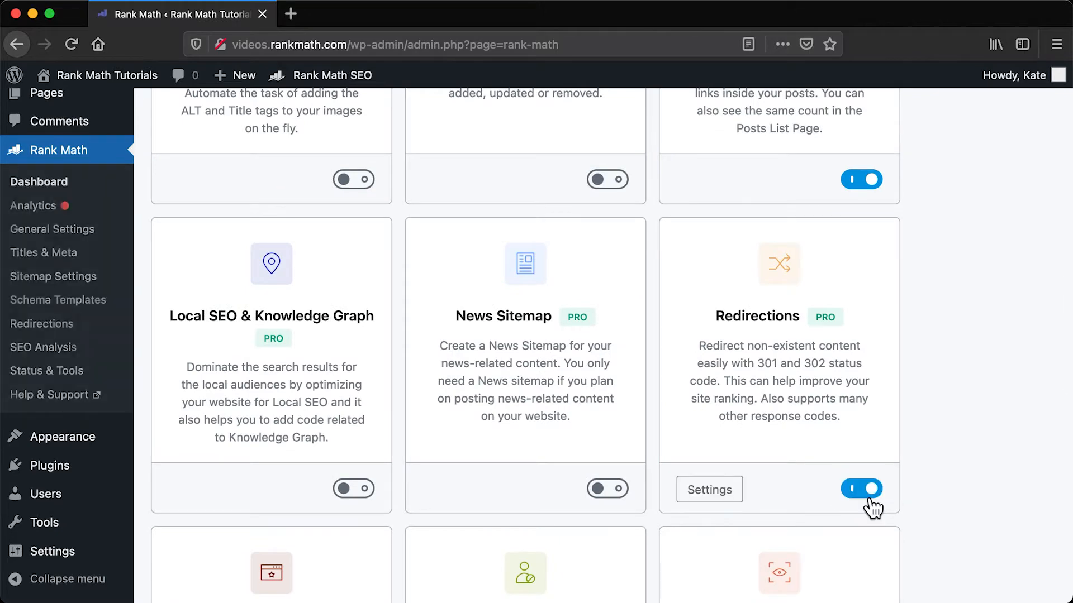
mouse_move(42, 324)
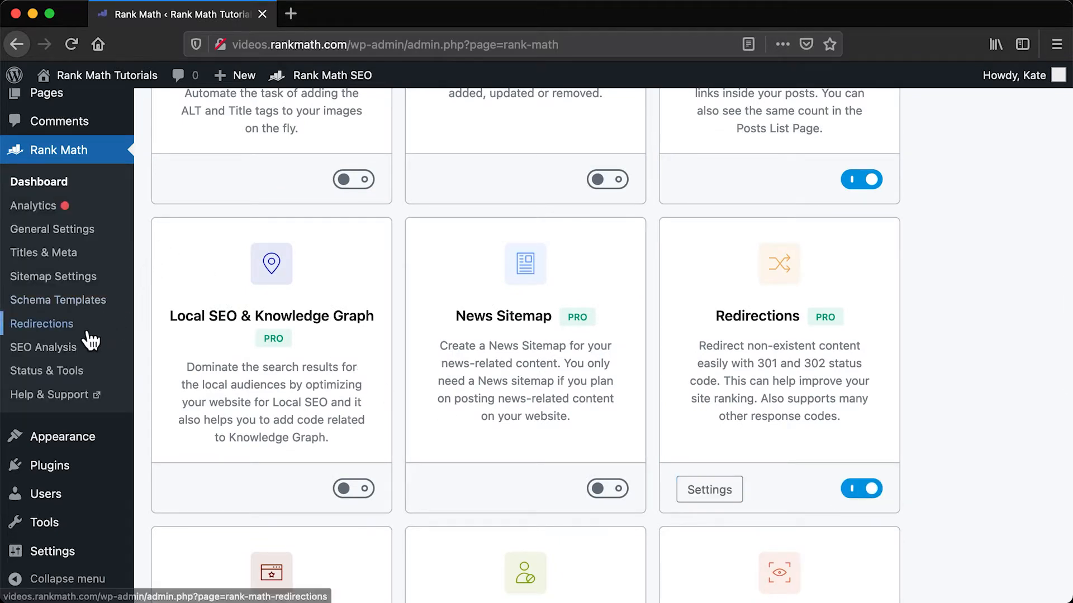
click(41, 324)
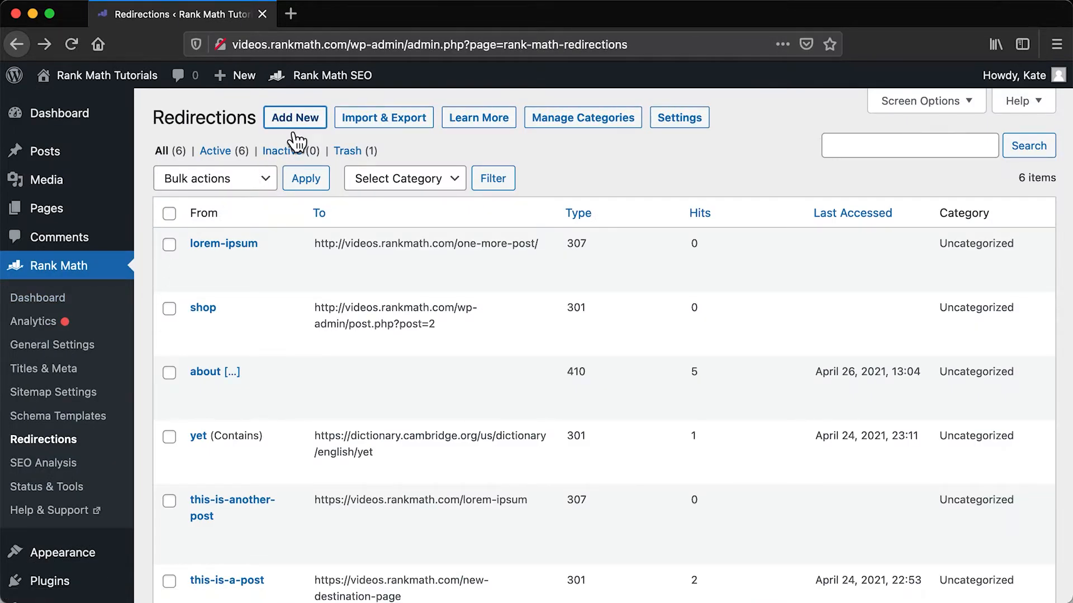
Start a new redirection from the Redirections page to get the Add Redirections form.
scroll(down, 3)
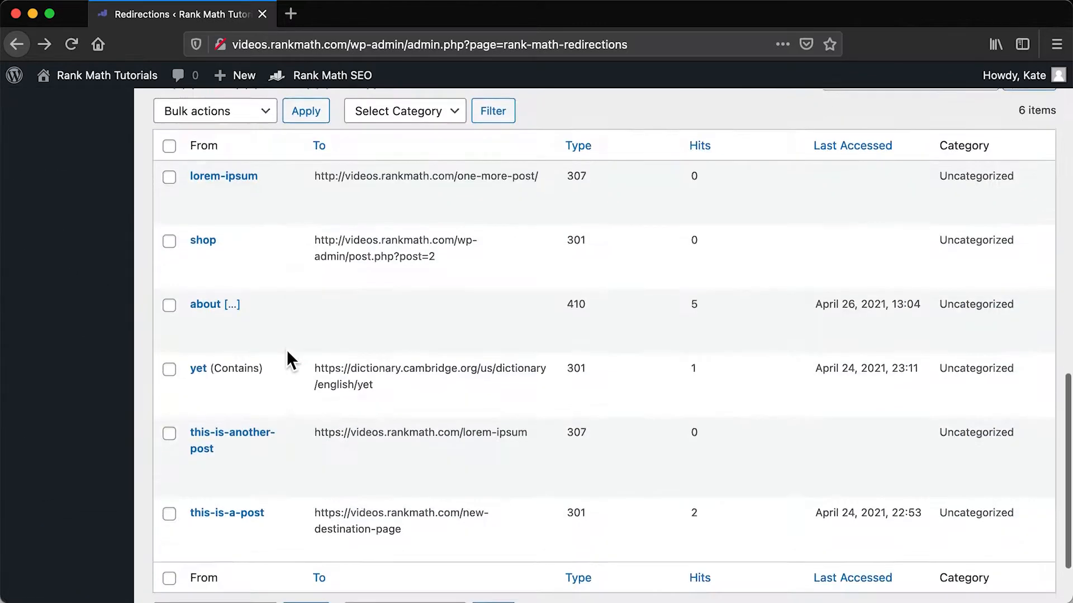
click(295, 117)
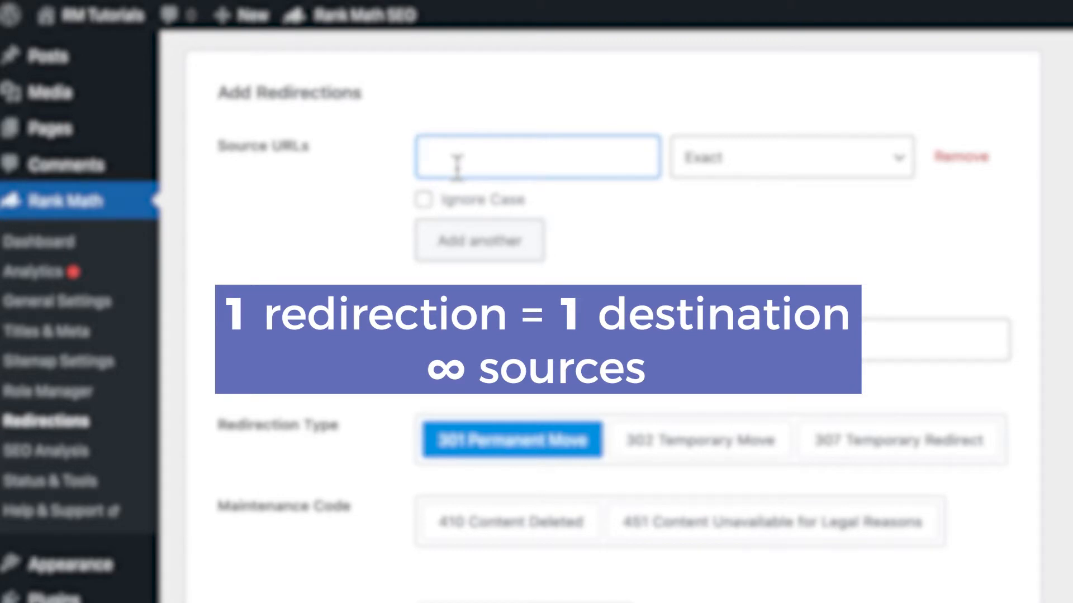
Enter videos.rankmath.com/original-url as source, then shorten it to just 'original-url'.
text(vid)
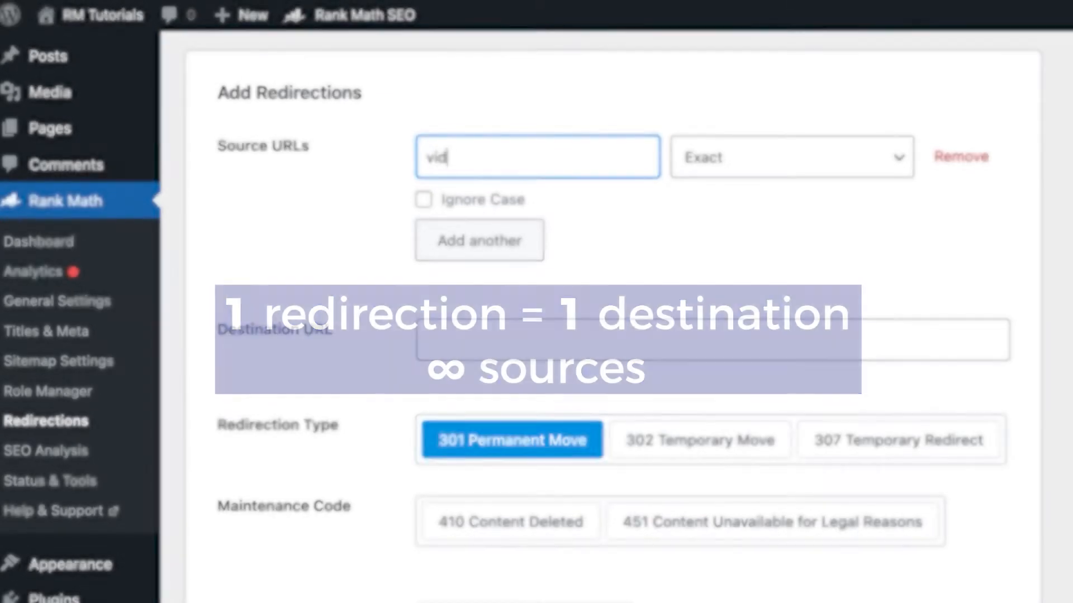
text(videos.rank)
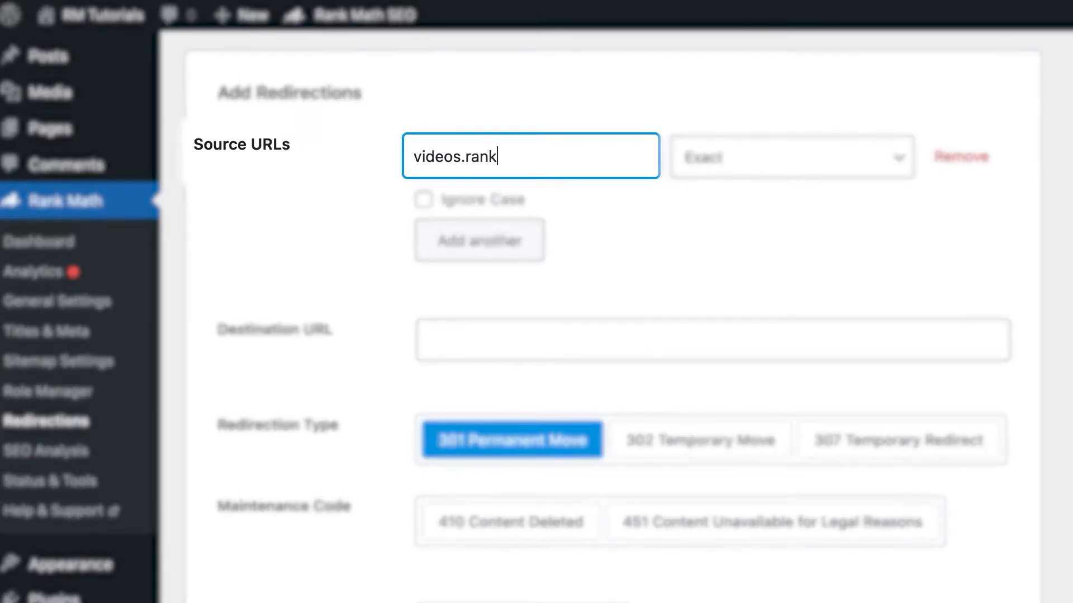
text(math.)
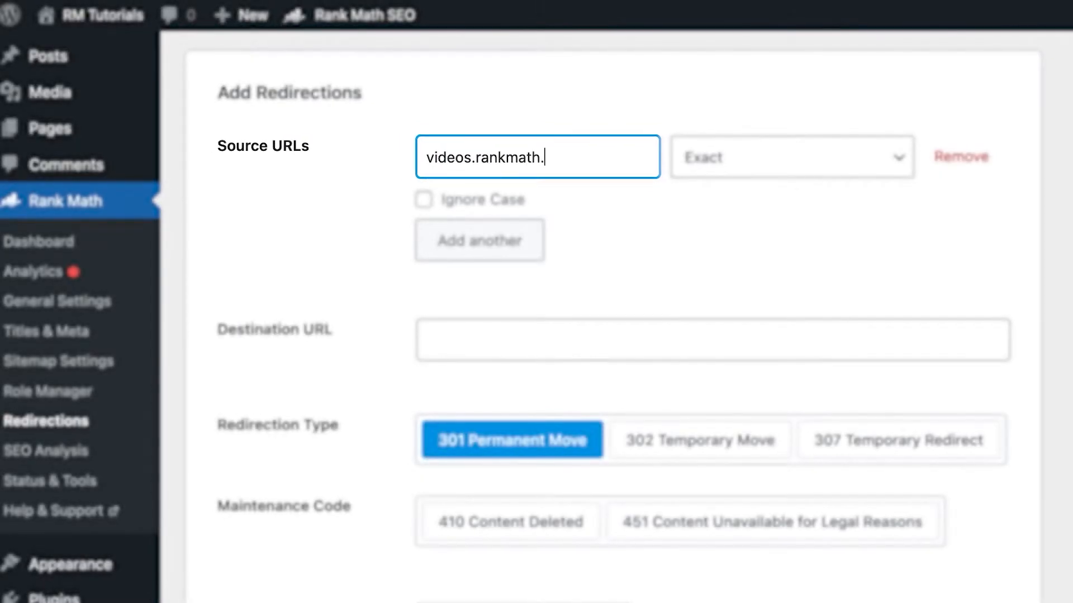
text(com/origi)
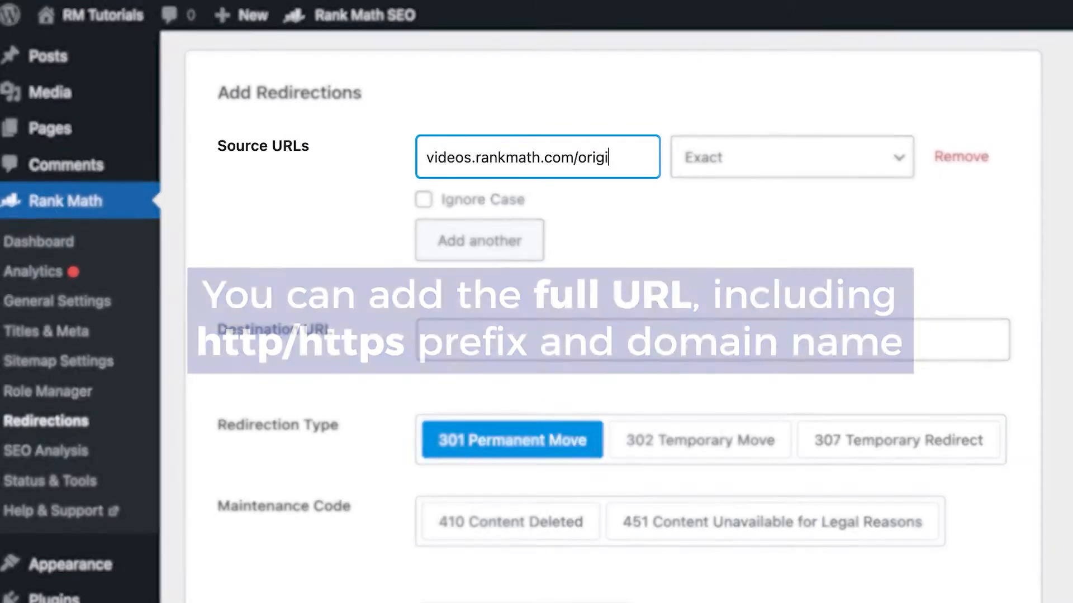
text(nal-url)
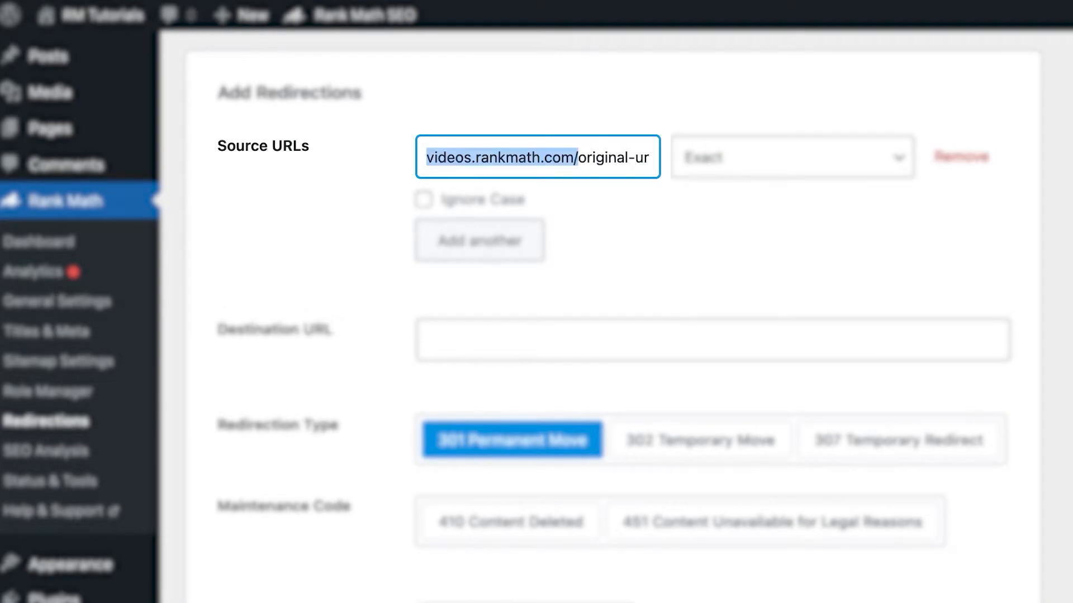
text(original-url)
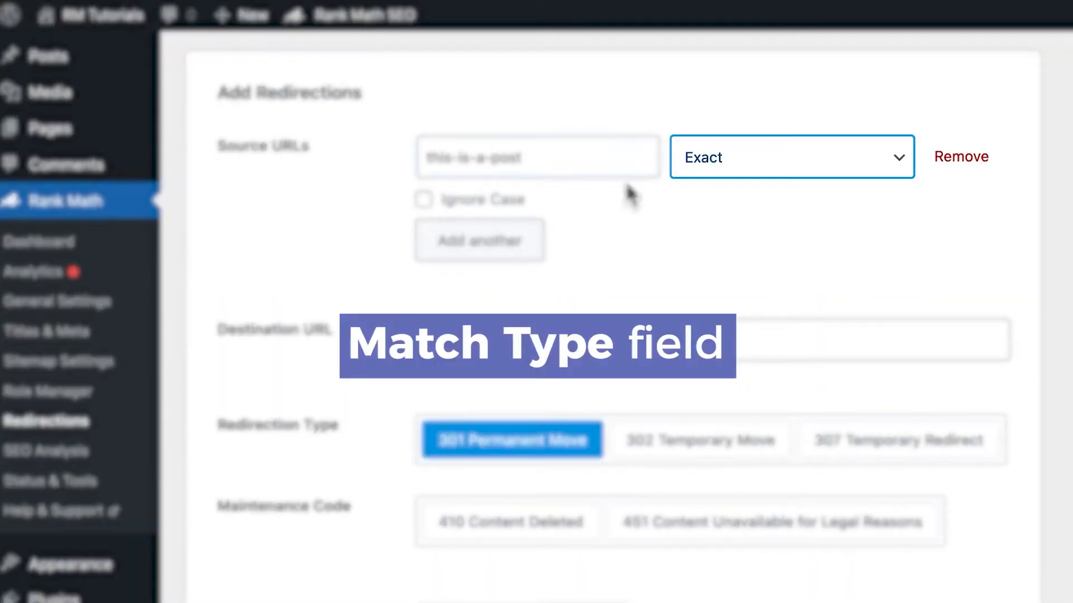
Review the Exact, Contains, Starts With, End With and Regex match types, keeping Exact.
click(790, 156)
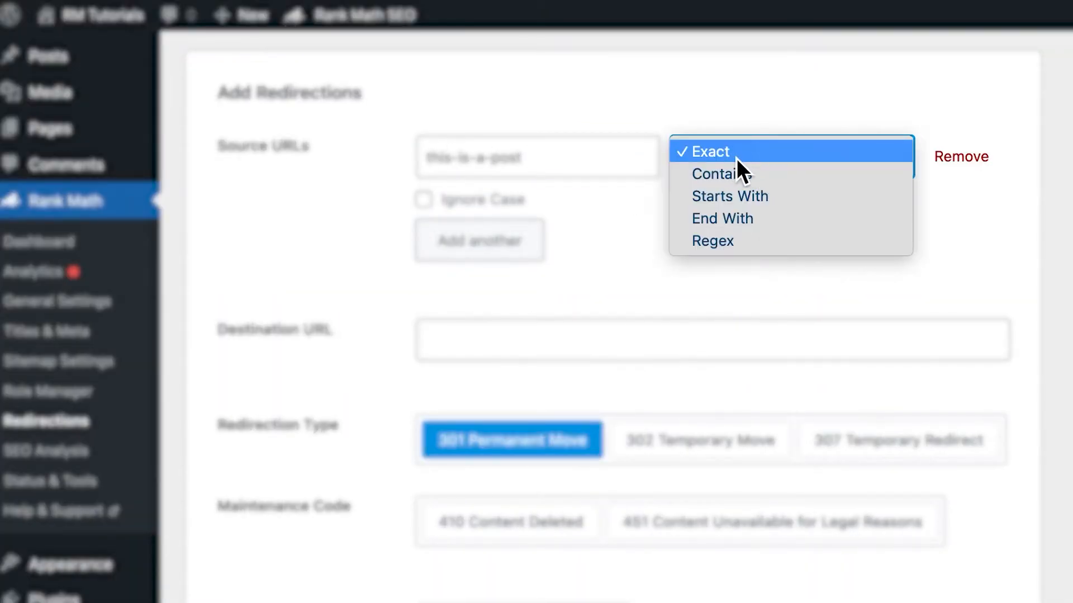
click(711, 151)
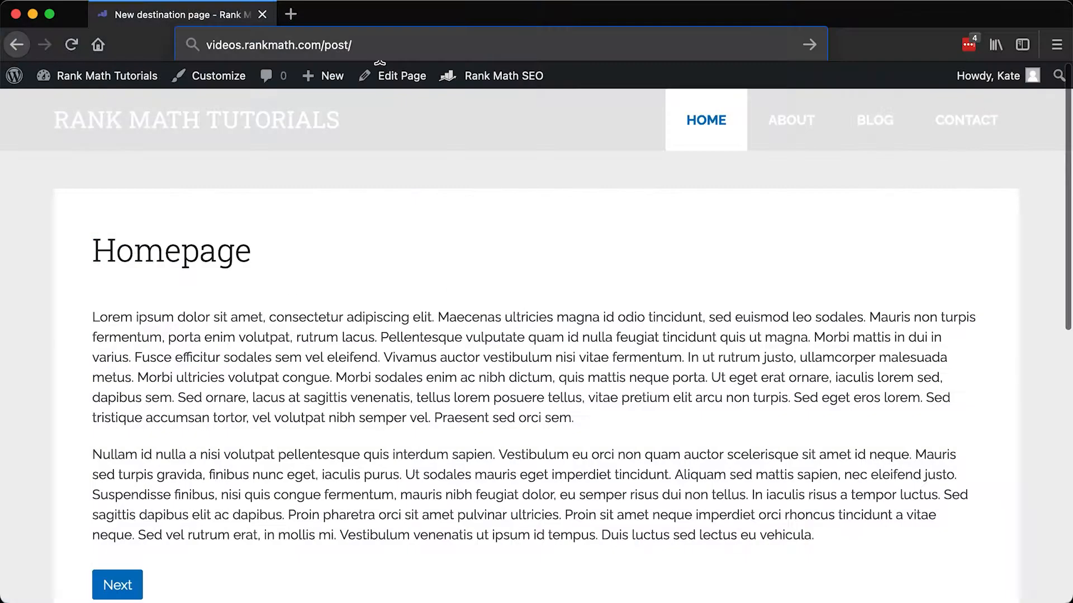
click(116, 585)
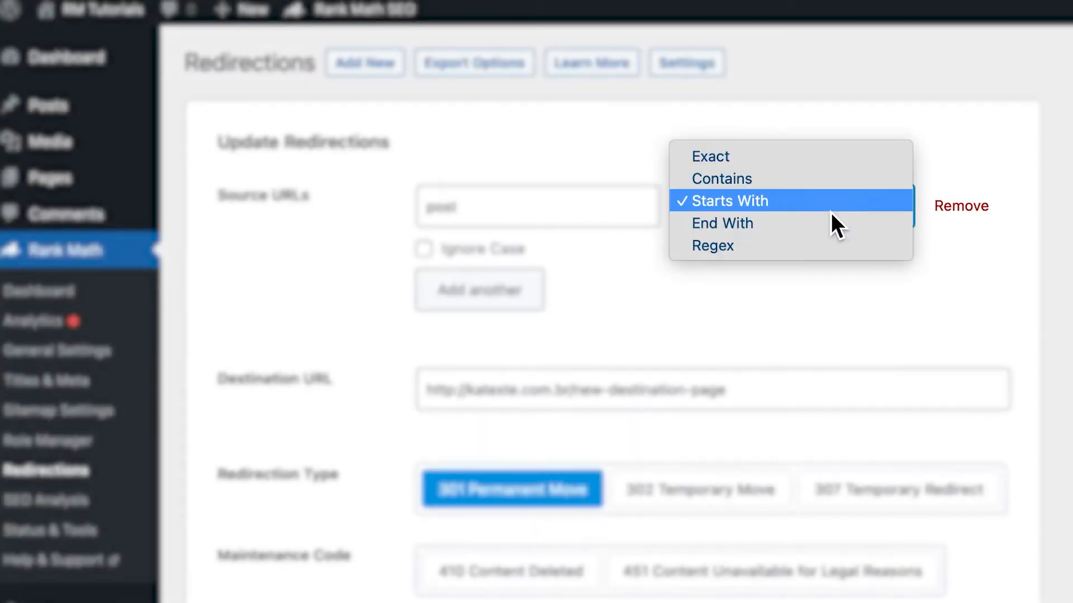
click(722, 223)
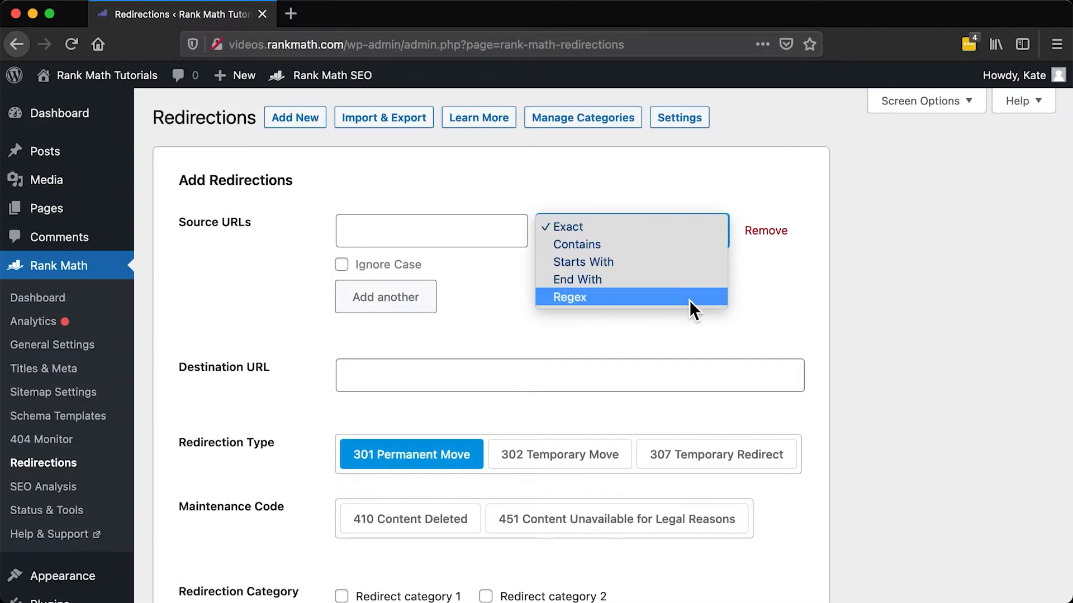
Draft a Regex-match redirect from source (.*)/amp to destination $1.
click(569, 297)
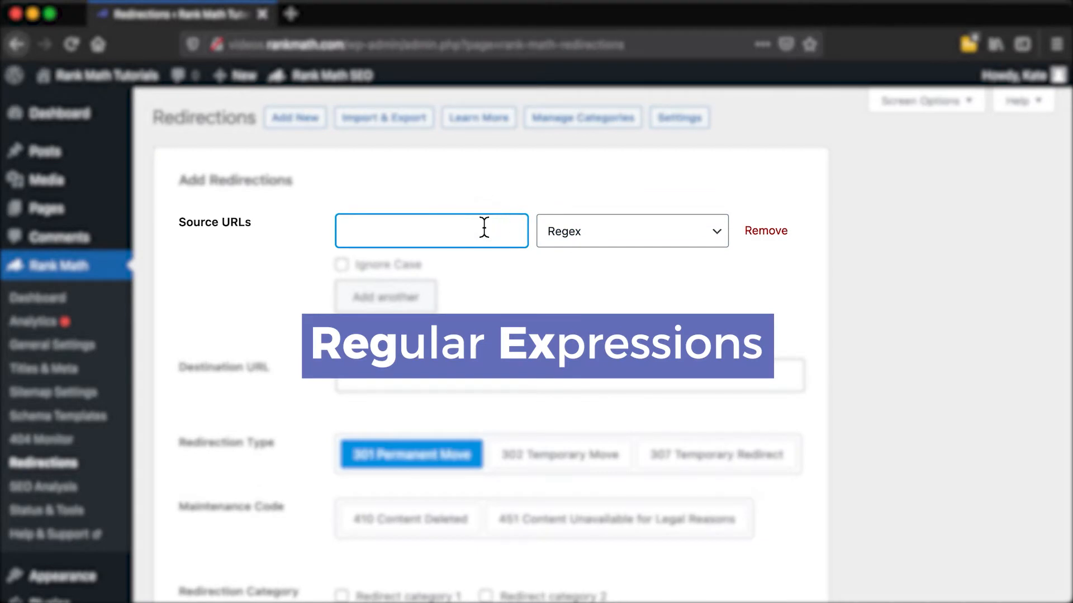
text((.*)/amp)
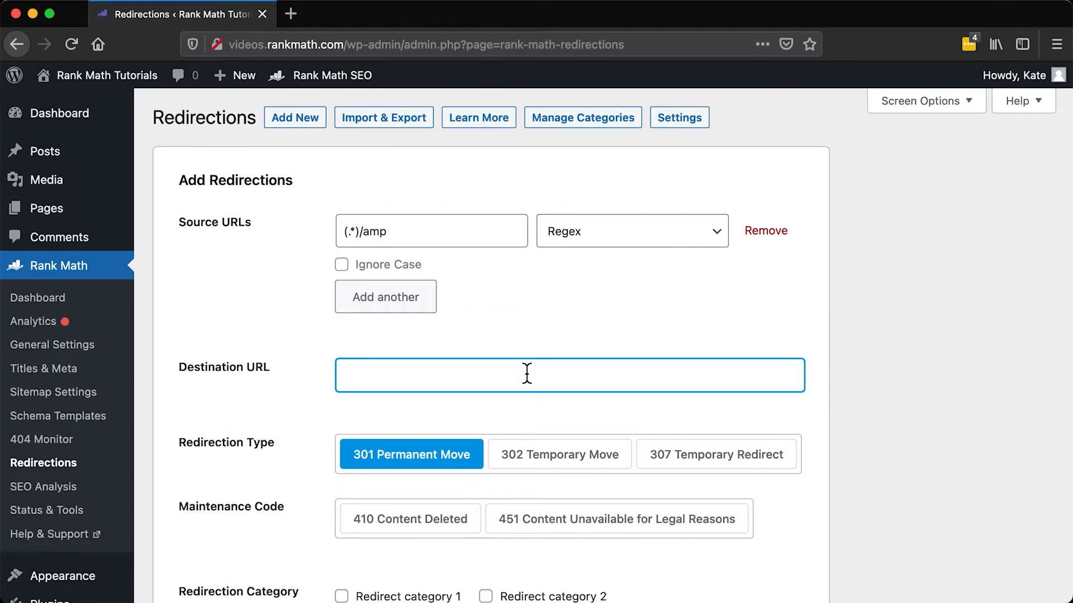
text($1)
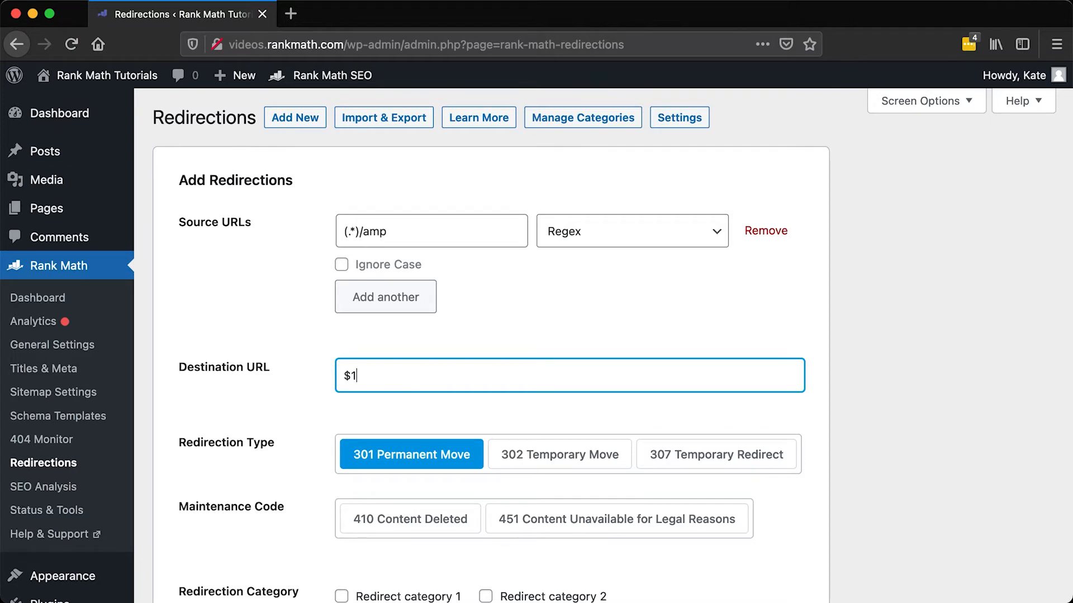
scroll(down, 3)
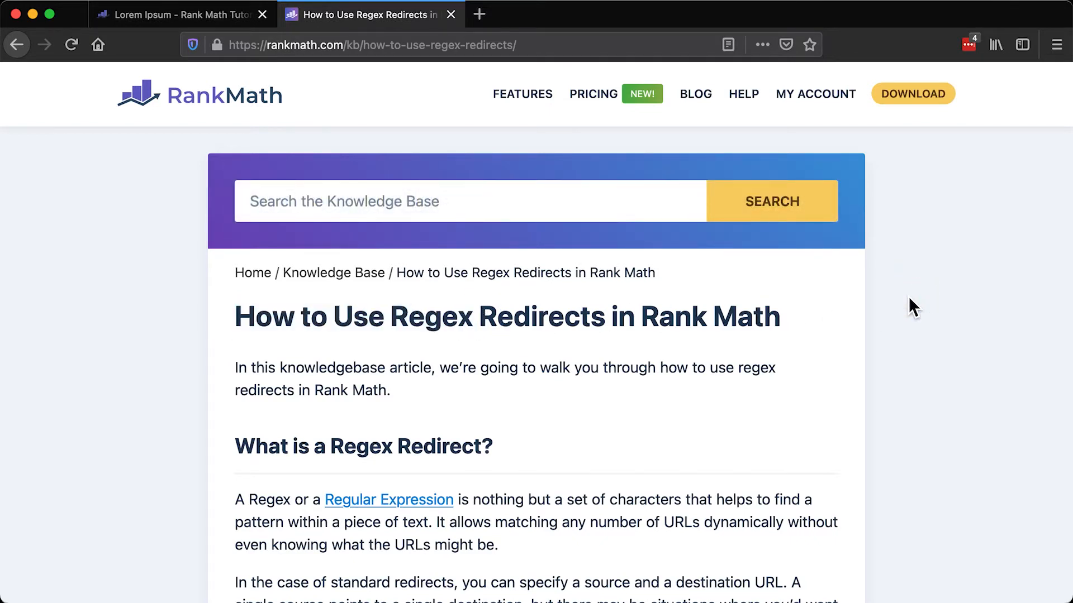
Visit regex101.com from the regex article, then return to the Rank Math form.
click(389, 500)
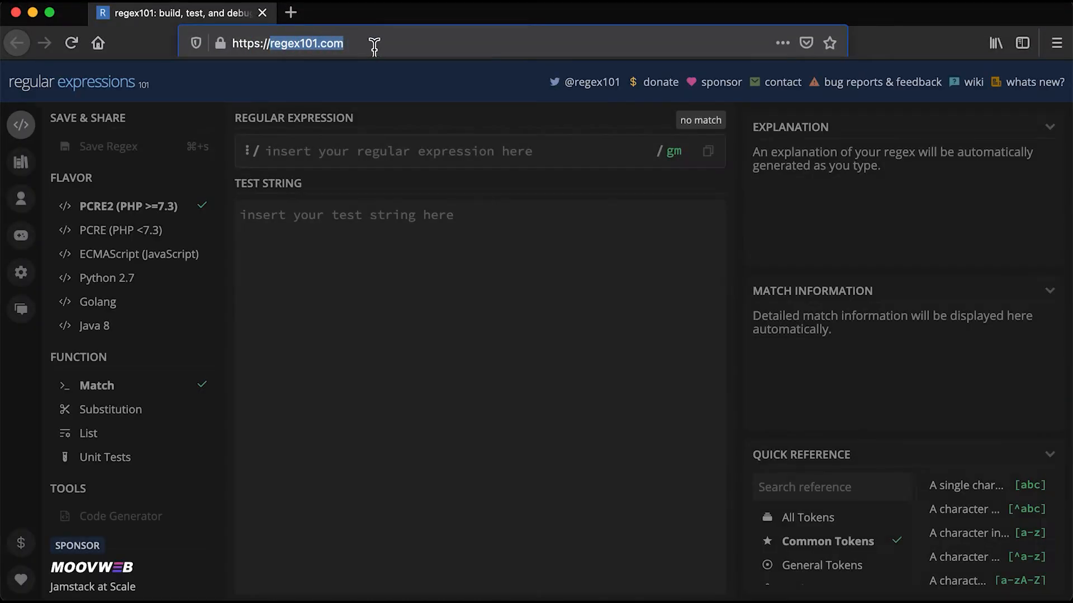
mouse_move(332, 238)
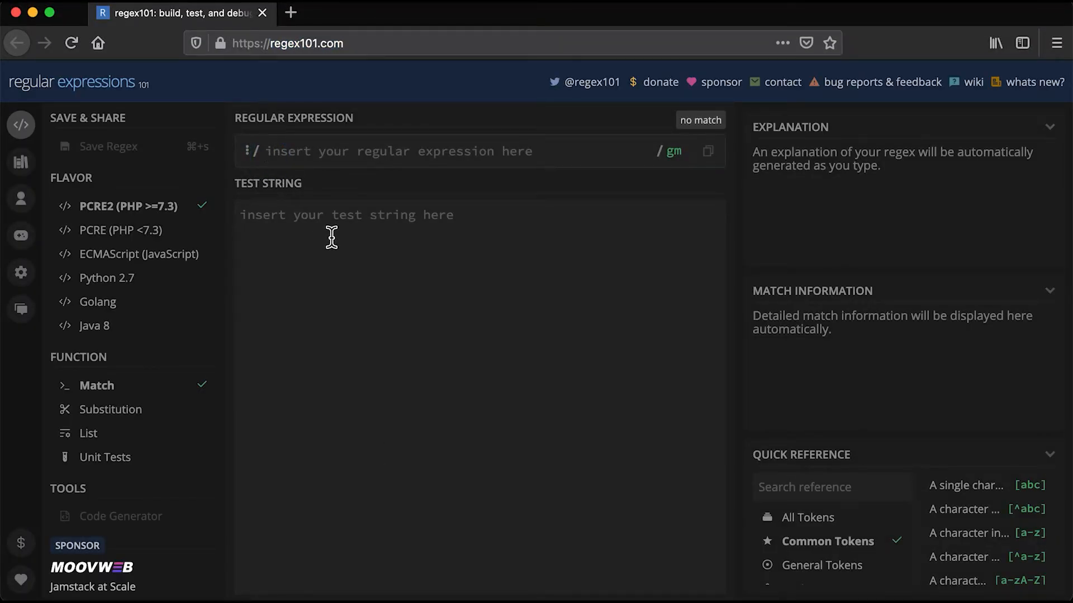
click(323, 14)
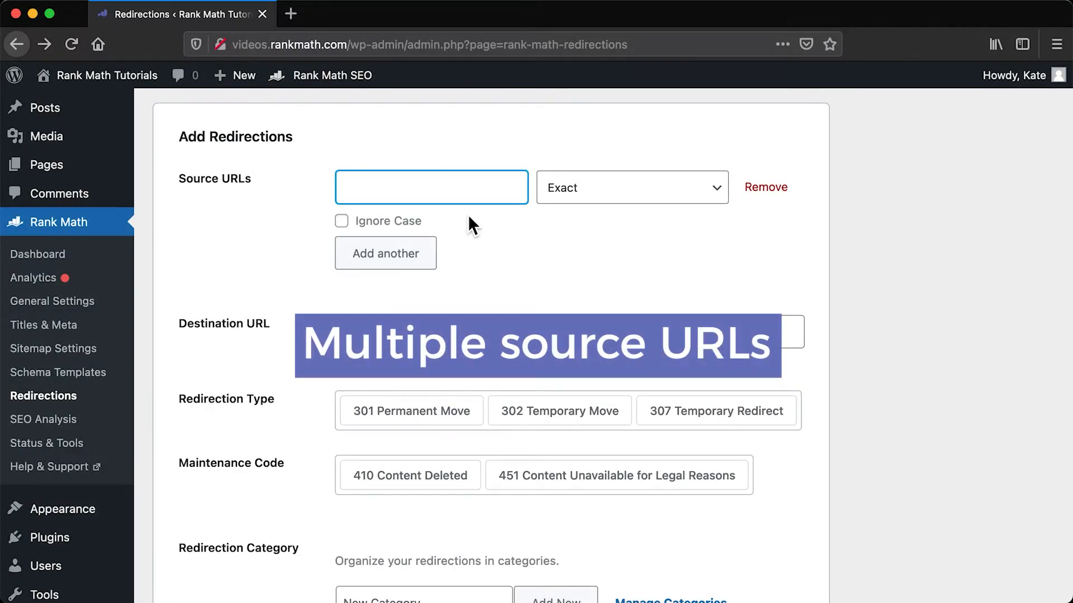
Enter 'about' as the first source URL and add a second source, 'sample'.
text(abour)
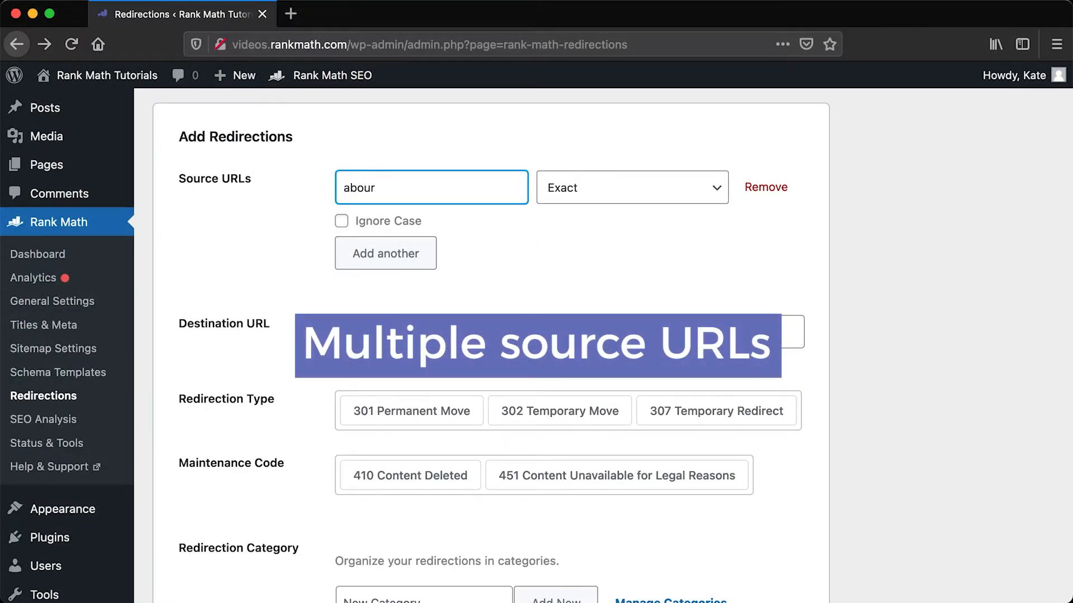
text(about)
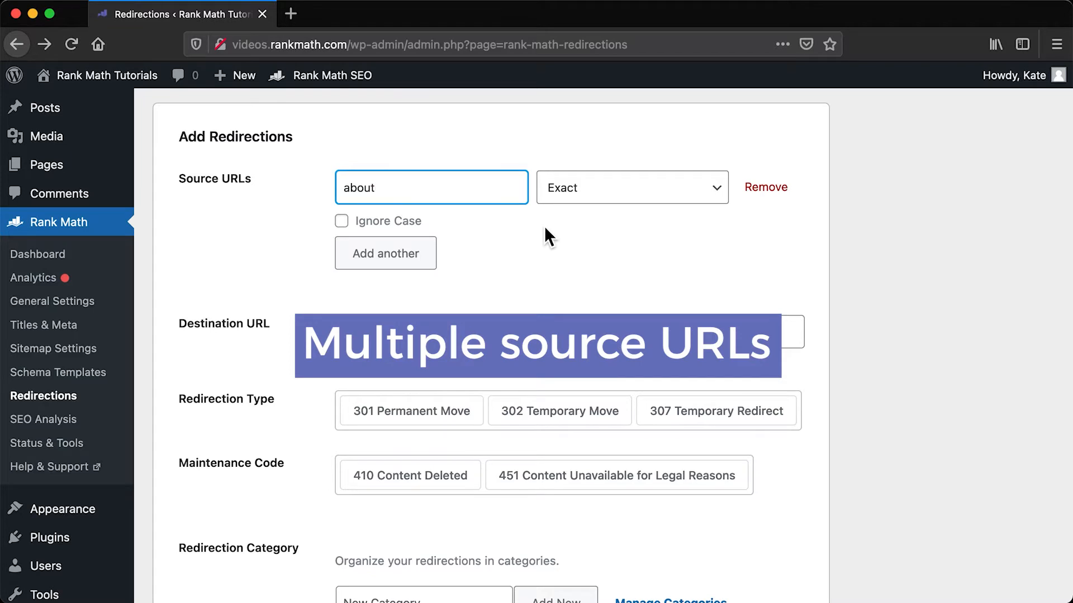
click(385, 253)
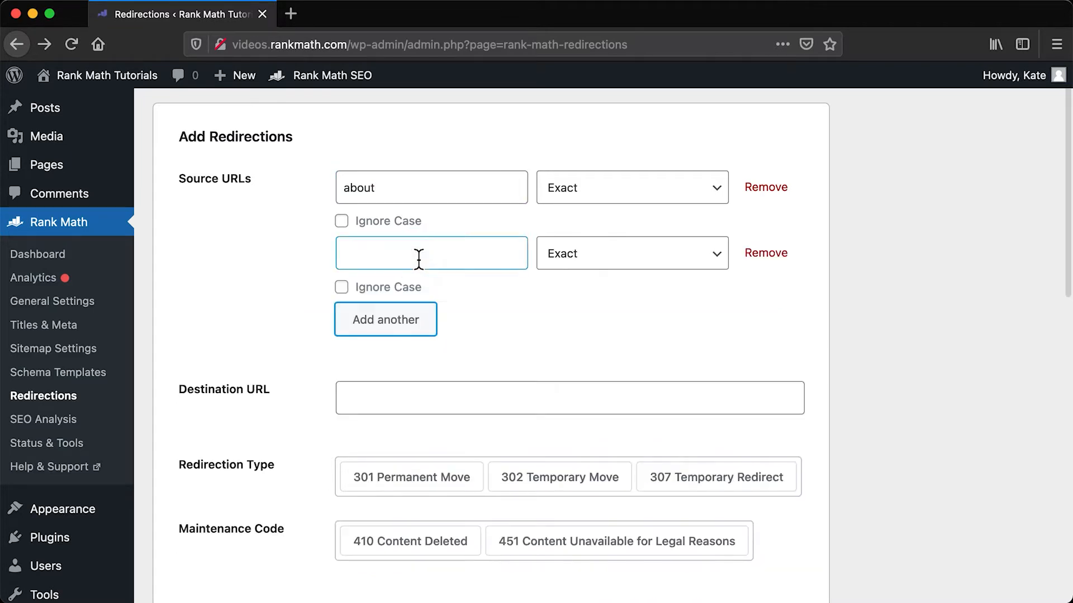
click(431, 253)
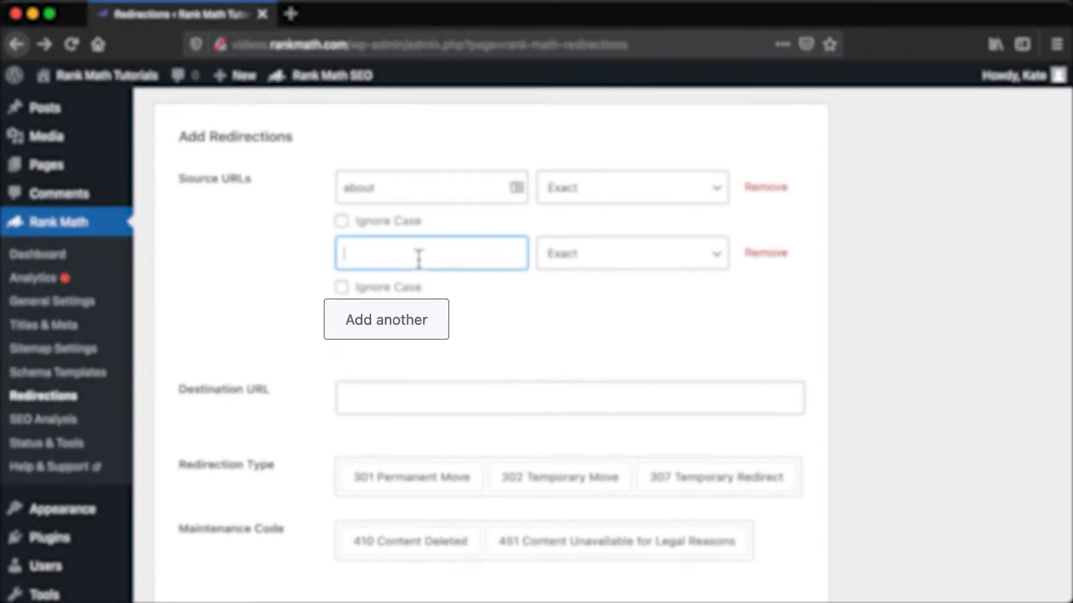
text(sample)
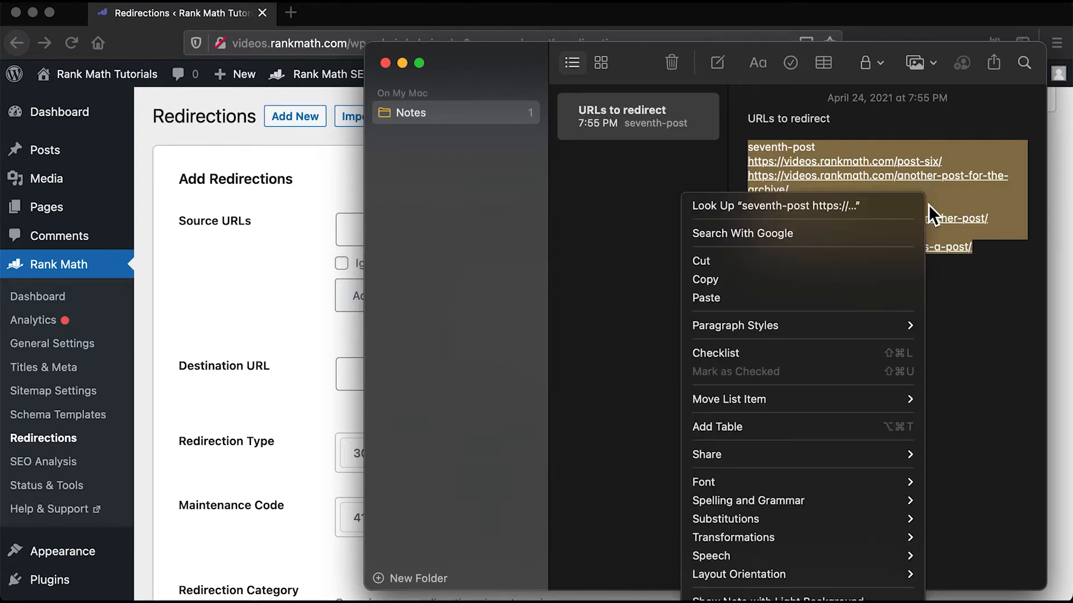
Paste the noted URL list as sources, then remove extras down to 'seventh-post'.
click(390, 263)
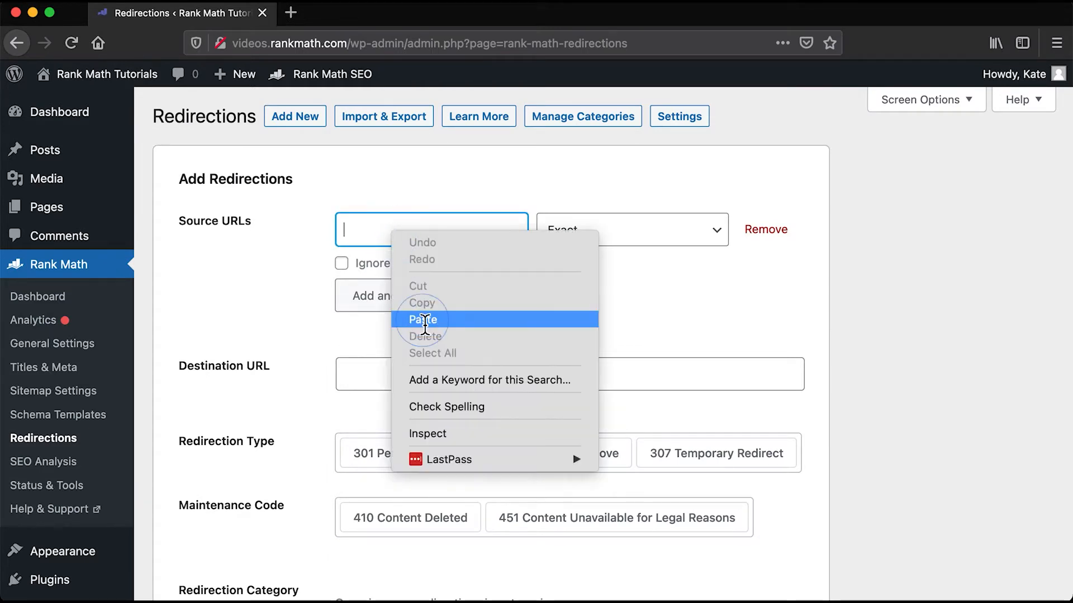
click(423, 319)
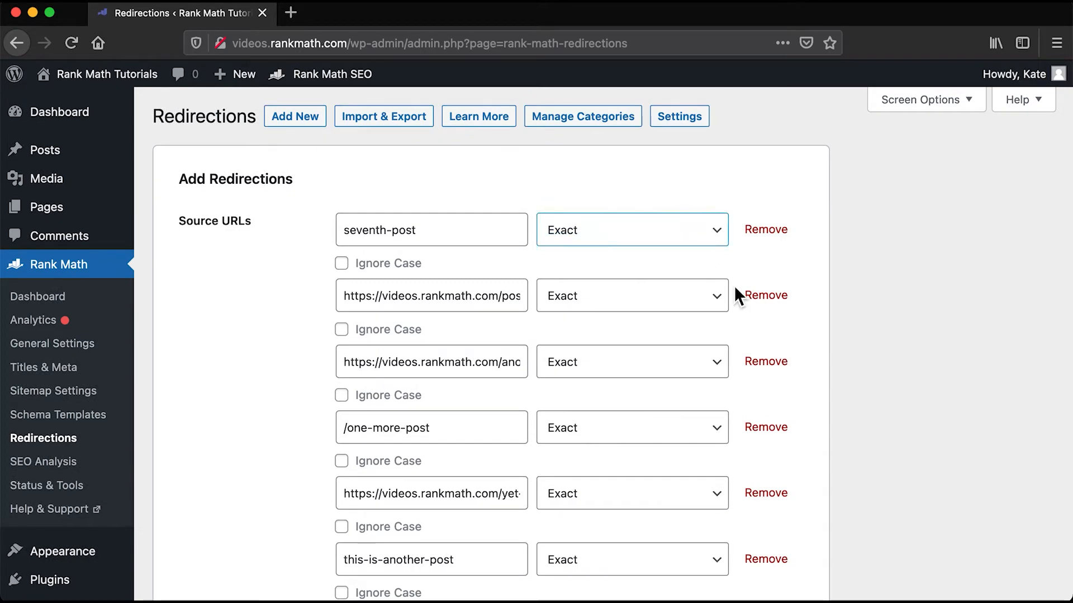
click(766, 295)
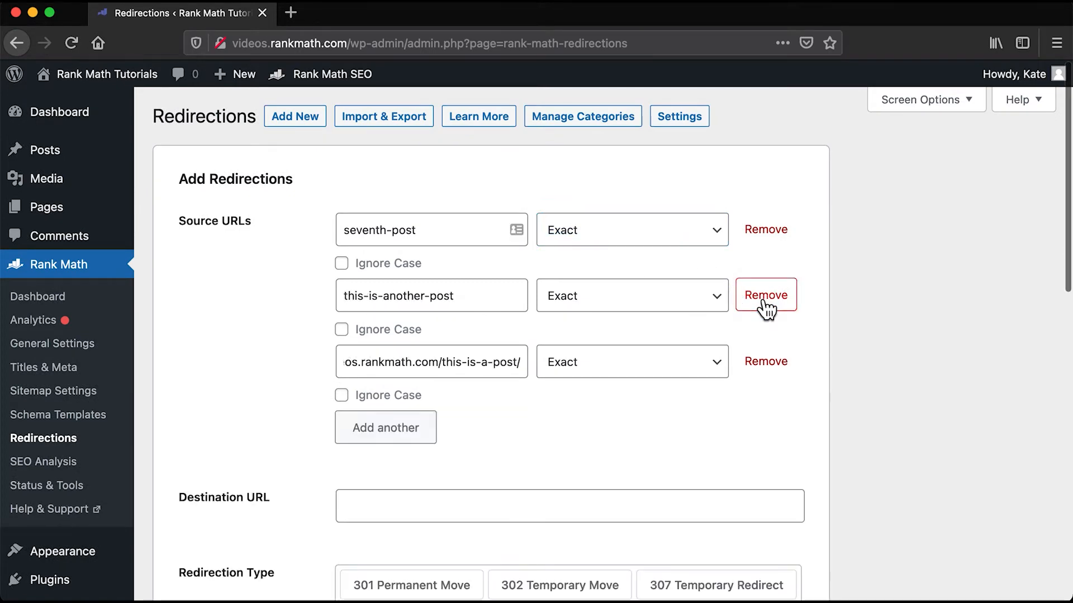
click(764, 295)
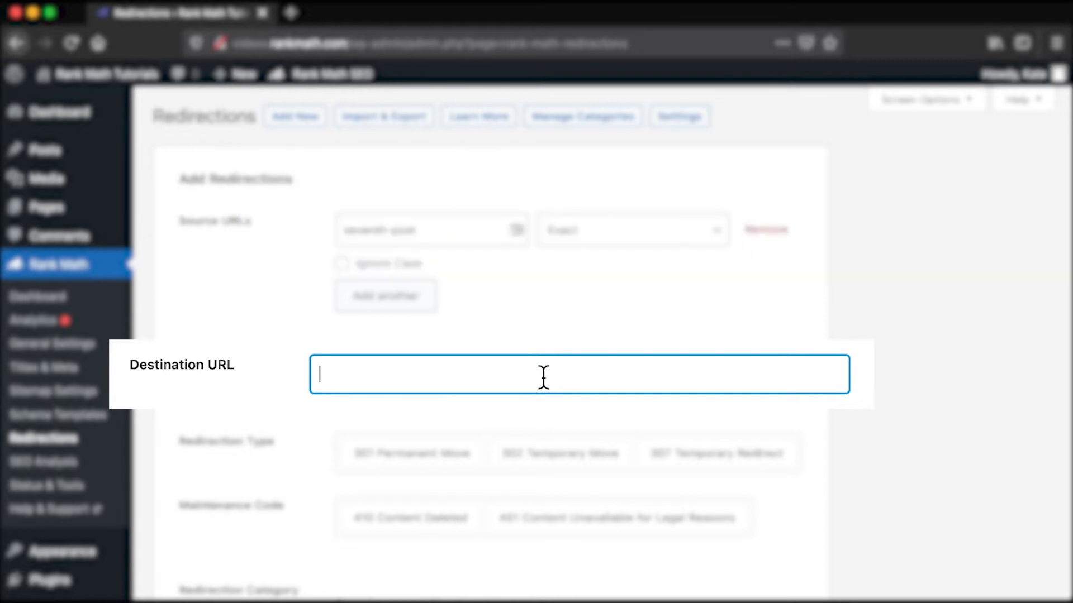
Set the destination to 'new-destination-page' and choose 302 Temporary Move.
text(new-destination-page)
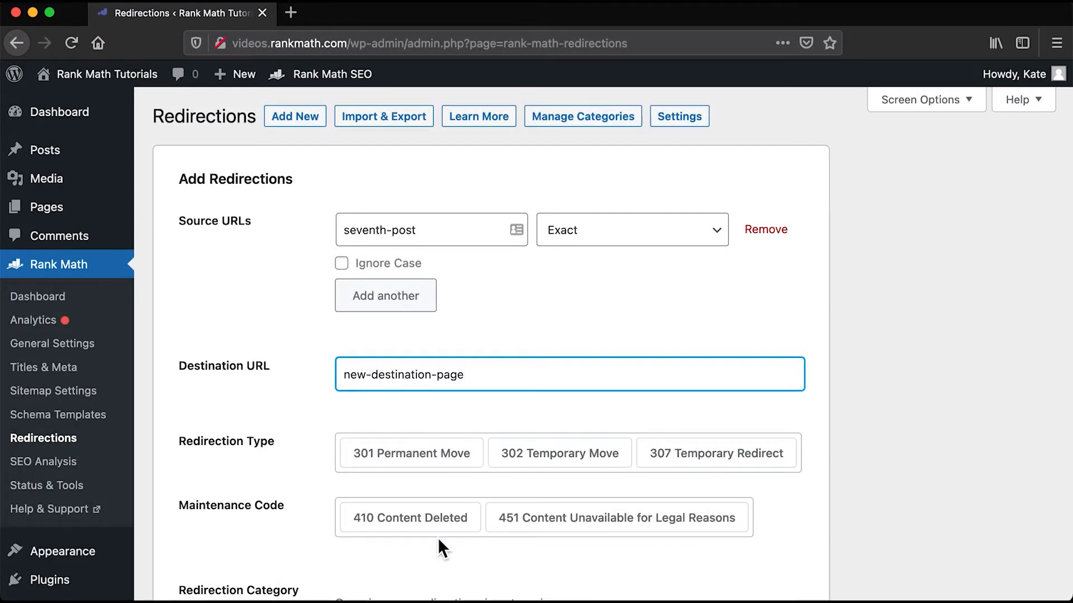
scroll(down, 3)
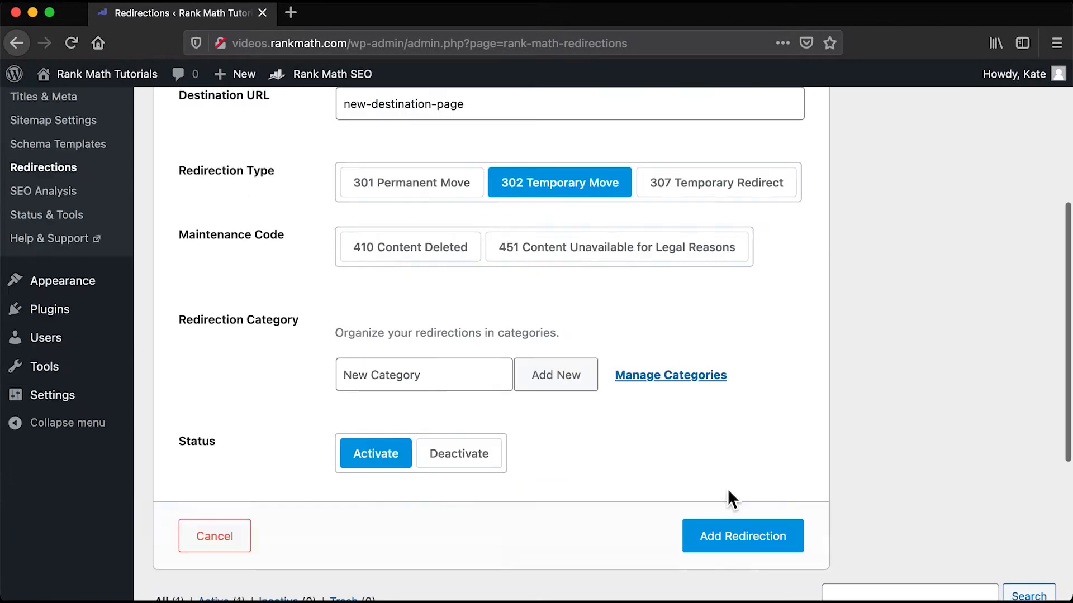
click(743, 536)
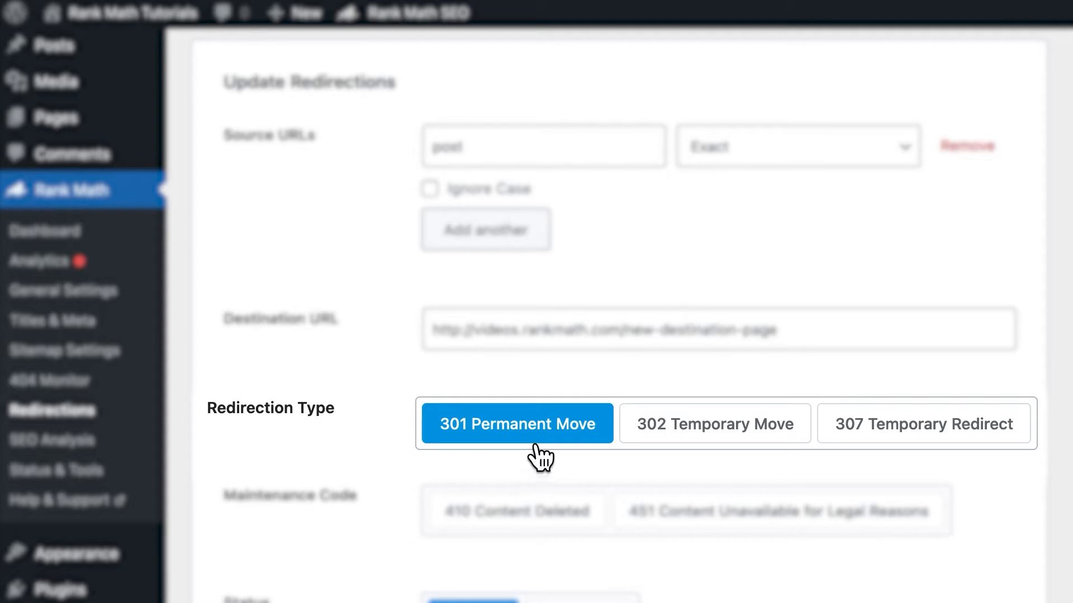
mouse_move(569, 457)
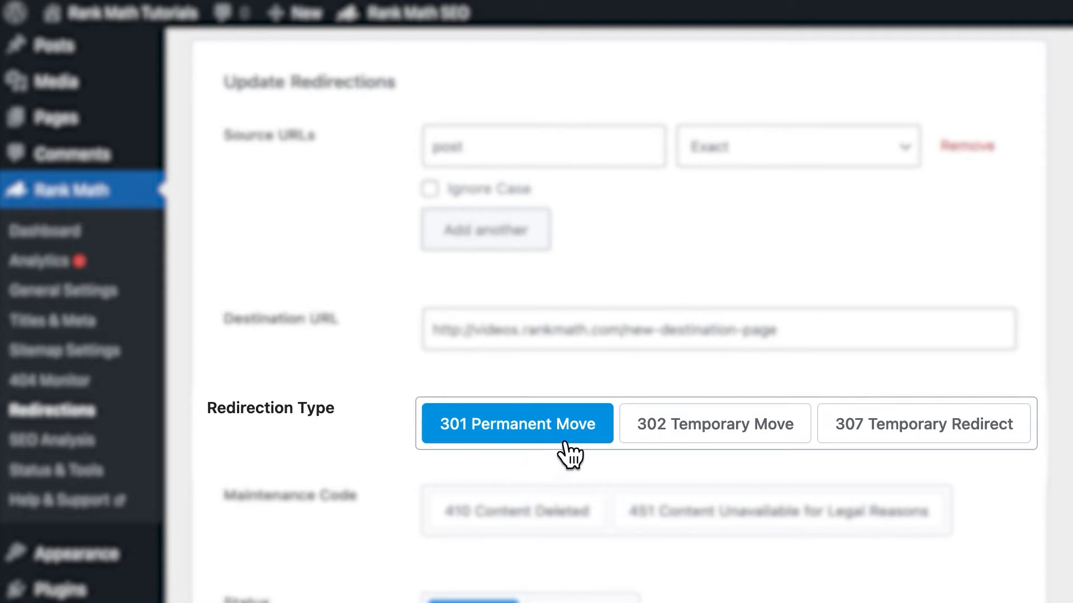
Switch the post redirect to 302, then 307, and back to 301 Permanent Move.
click(714, 423)
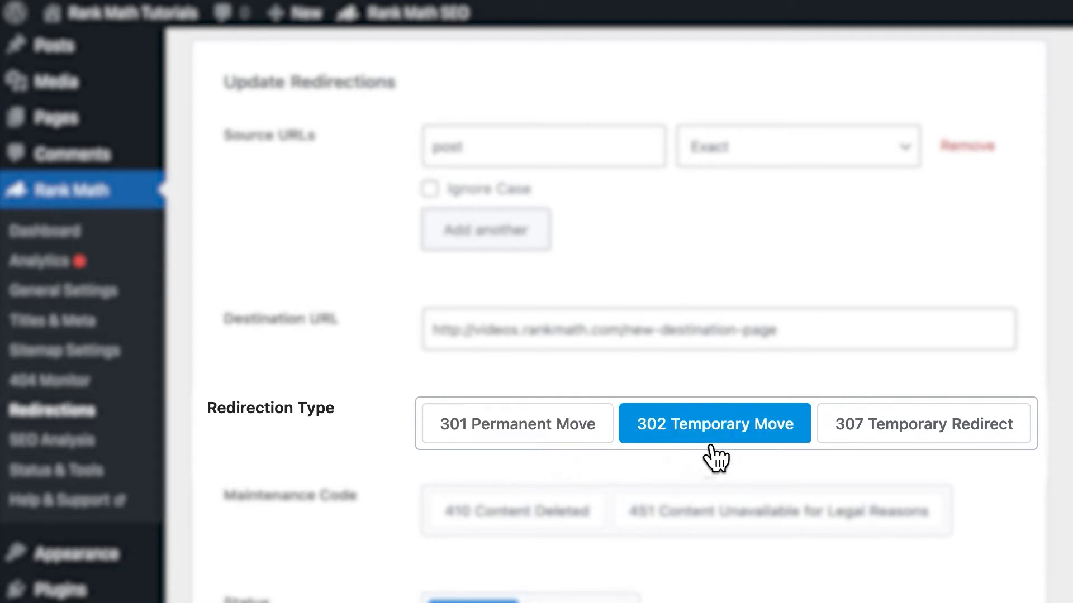
mouse_move(880, 455)
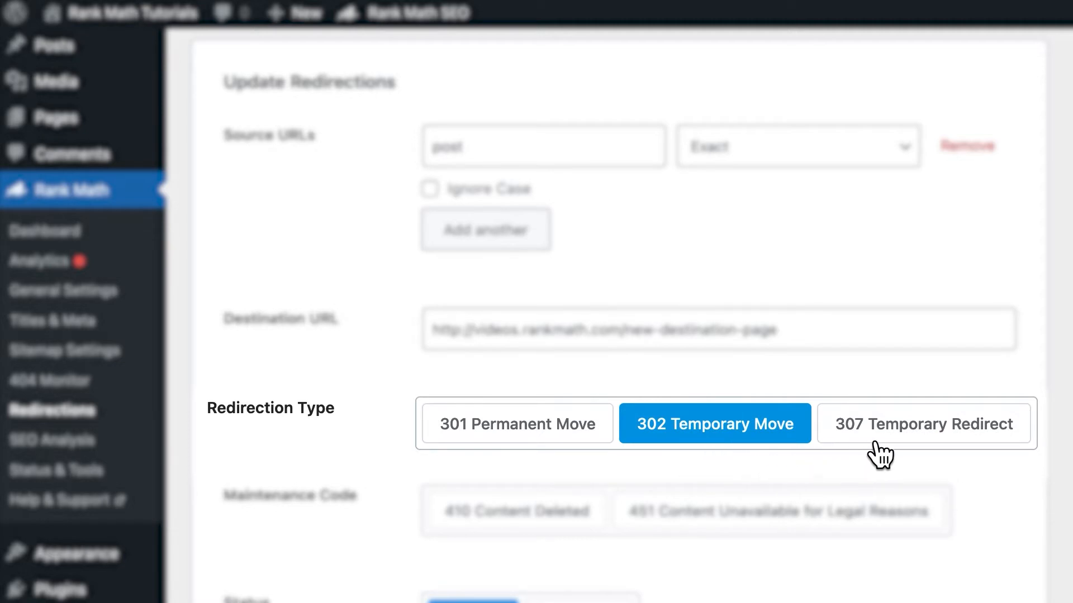
click(923, 424)
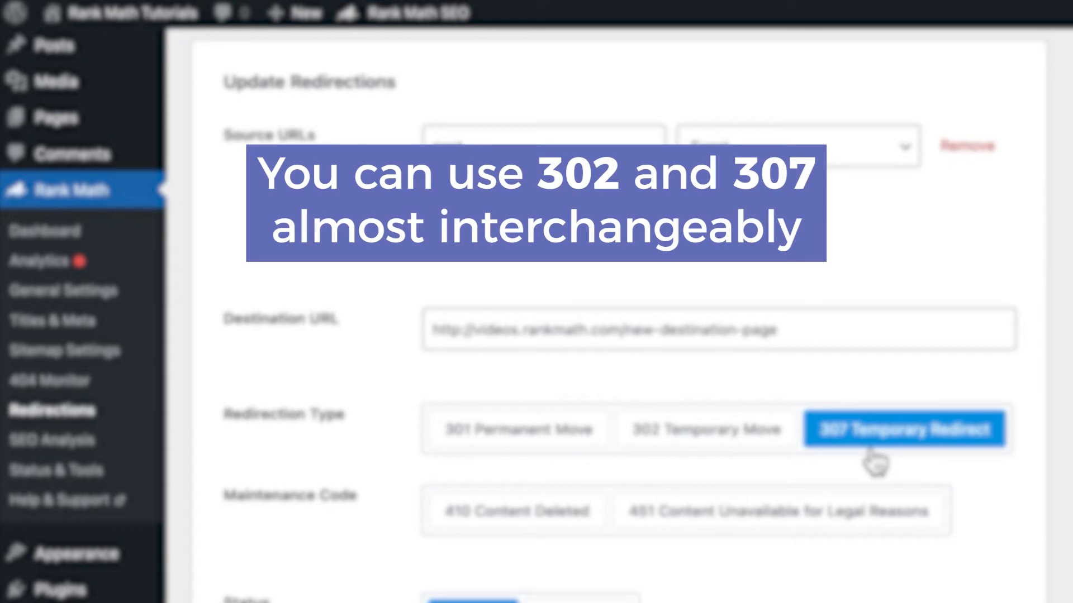
click(463, 446)
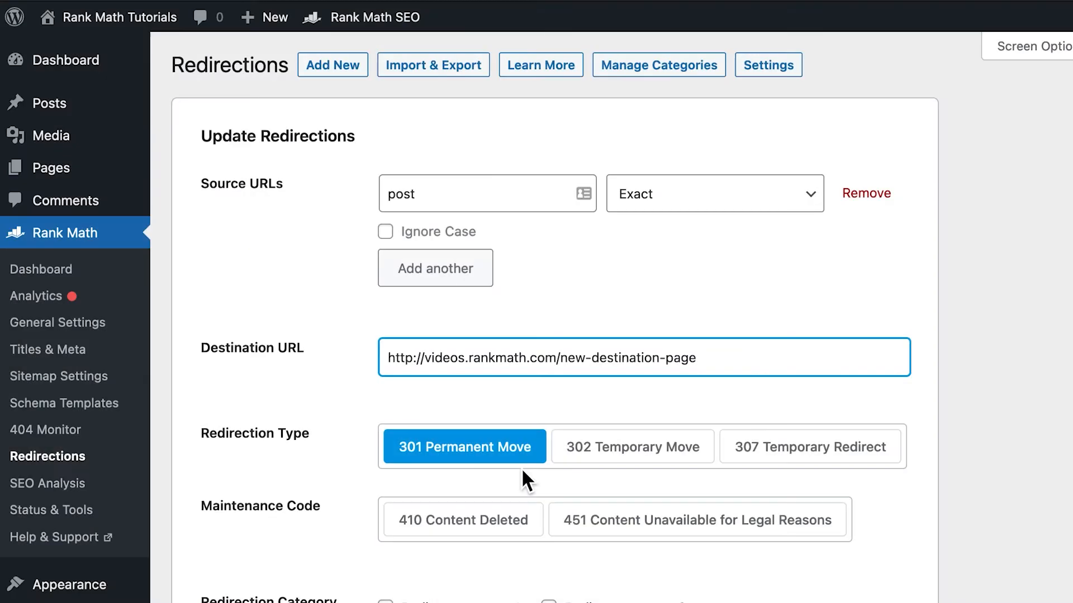
mouse_move(522, 477)
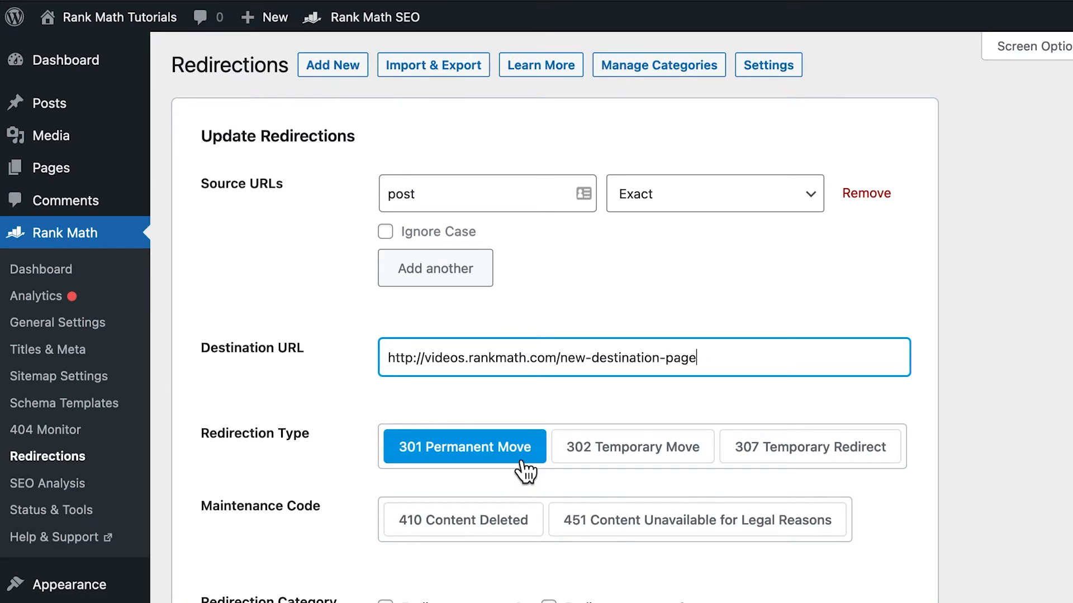
mouse_move(782, 87)
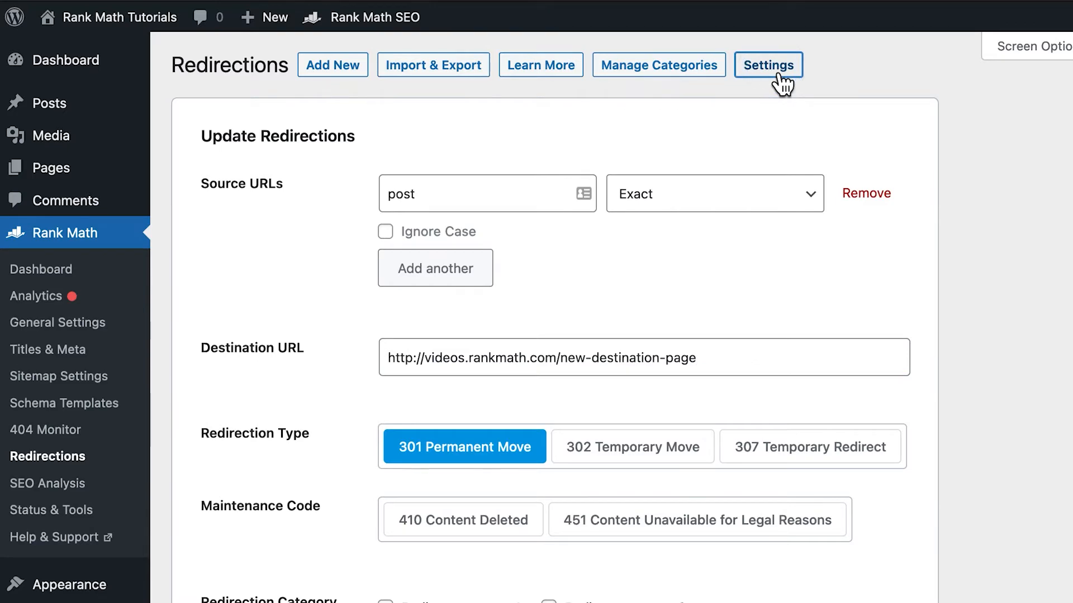
Open the Redirections settings and expand the default Redirection Type list (301 Permanent Move).
click(767, 65)
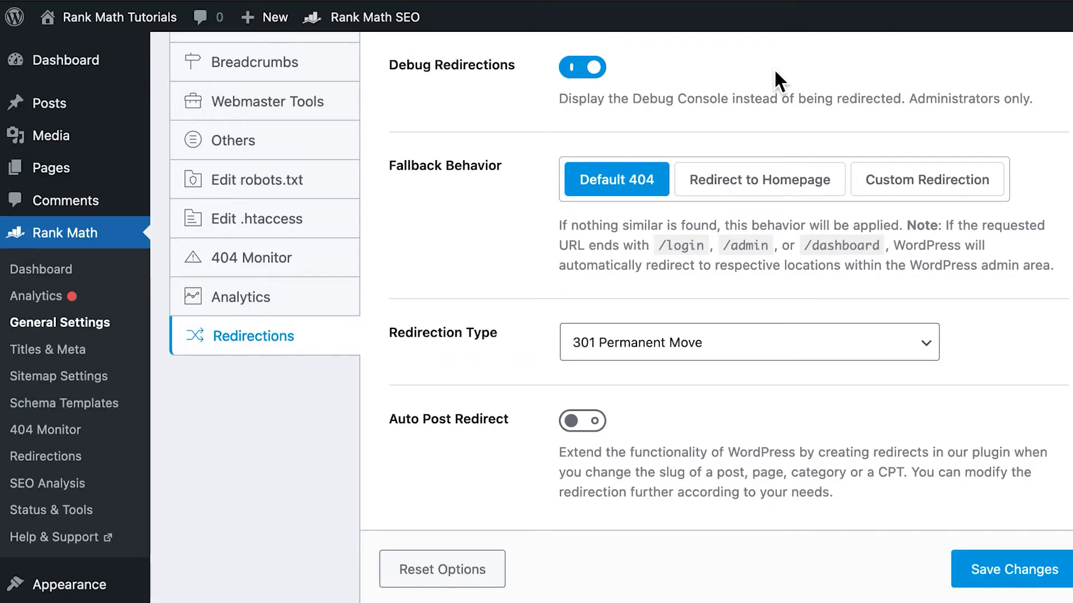
click(747, 342)
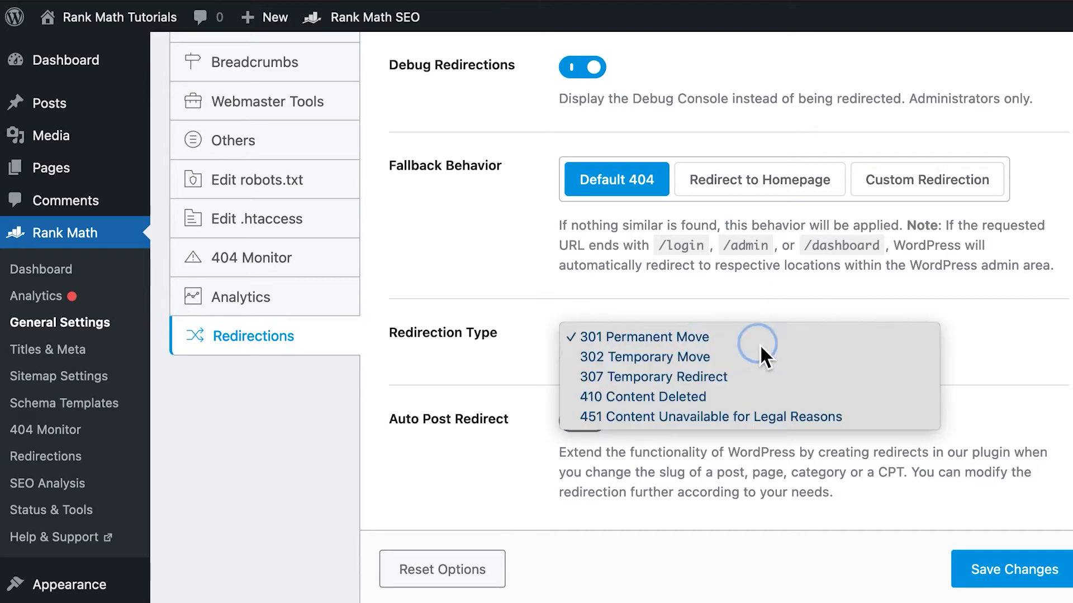
mouse_move(762, 368)
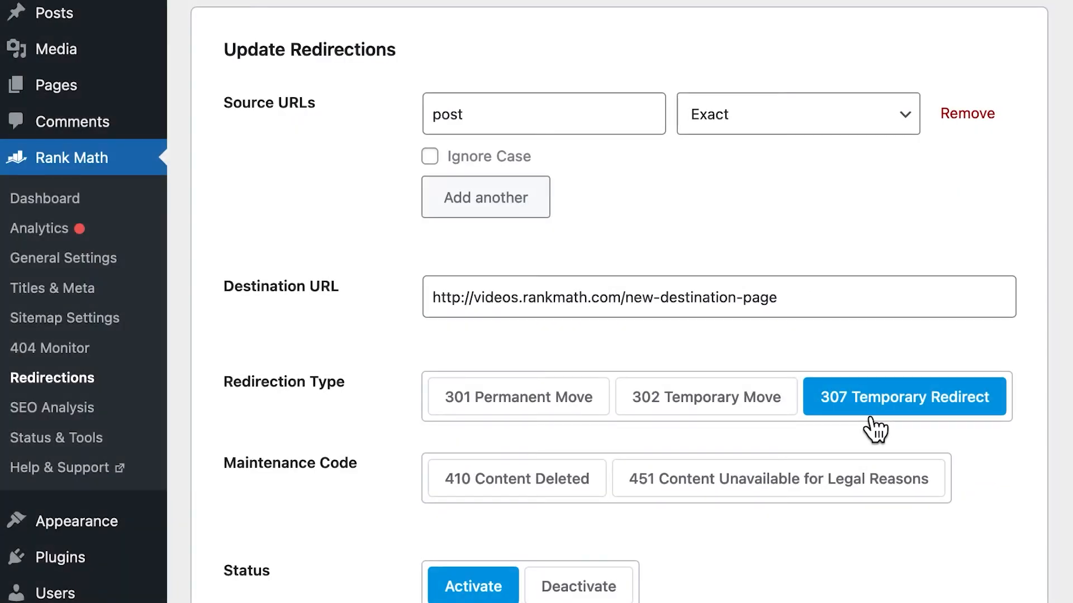
mouse_move(578, 493)
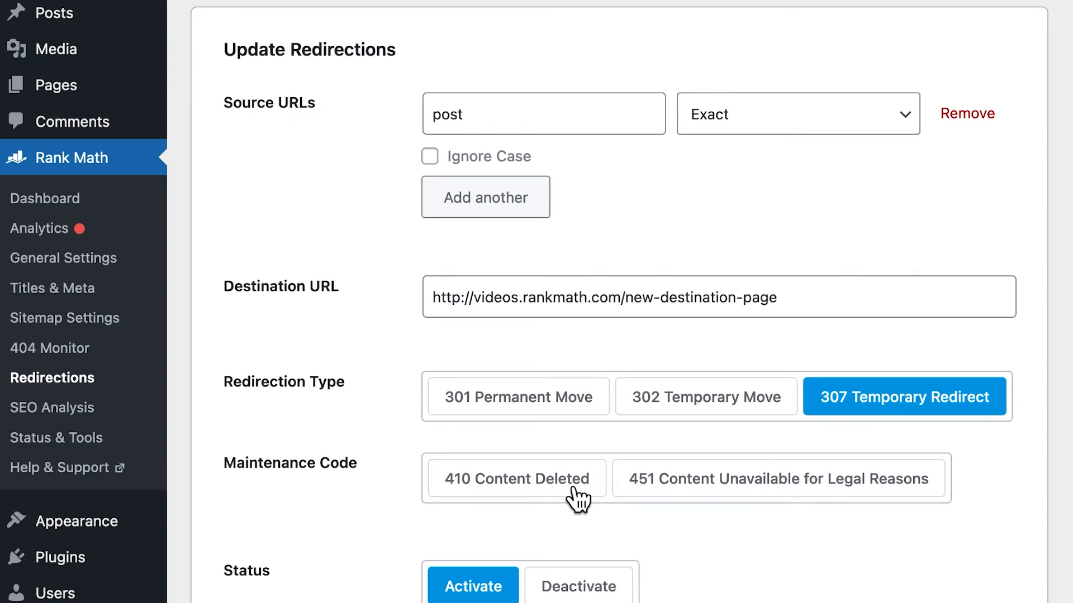
Set the post redirect's maintenance code to 410 Content Deleted, removing the destination.
click(516, 479)
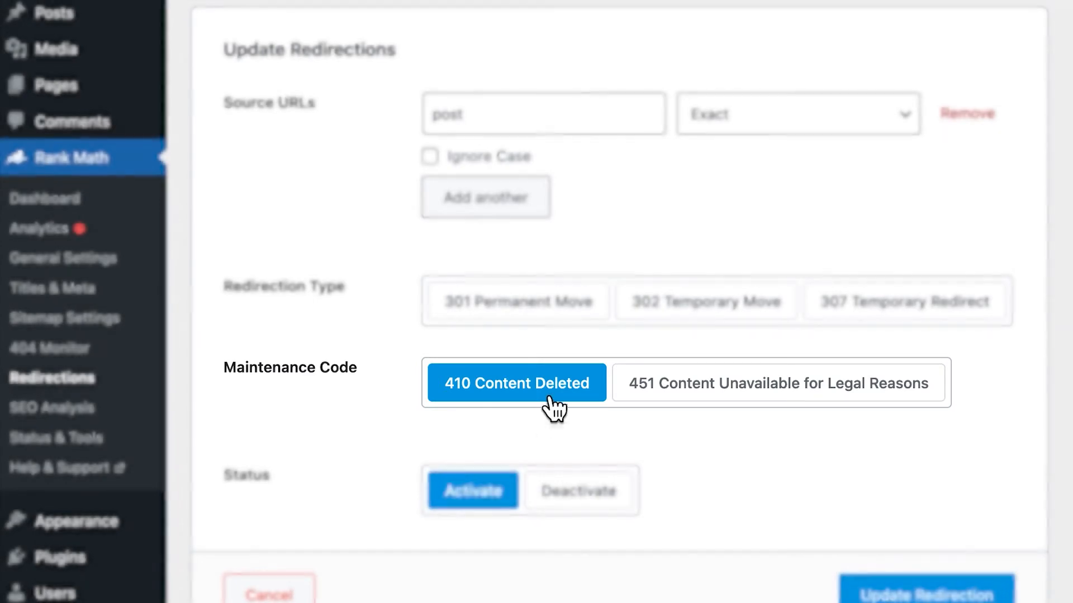
mouse_move(497, 247)
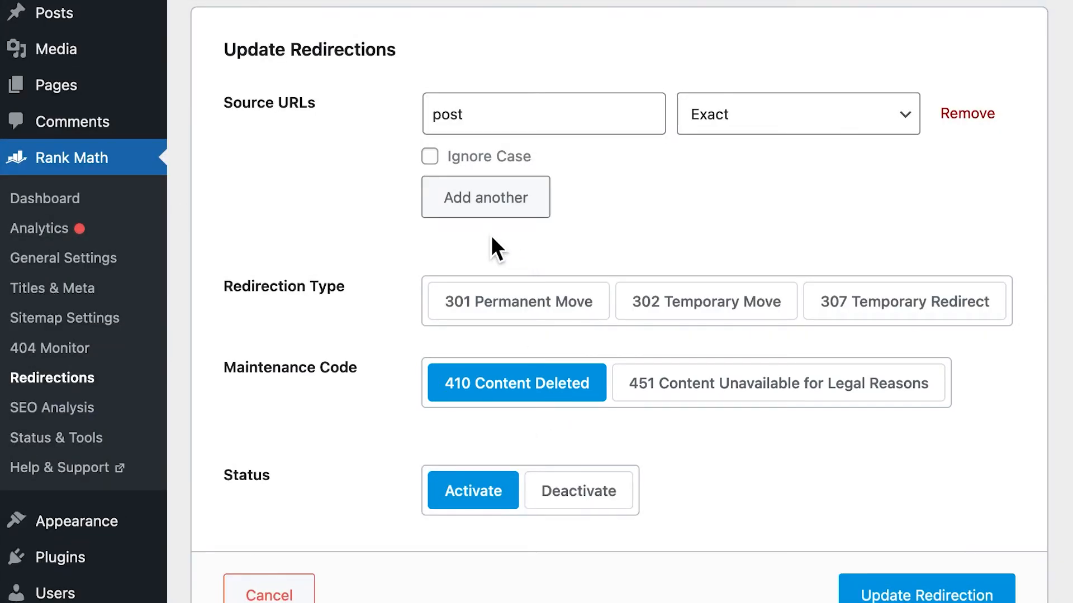
mouse_move(492, 253)
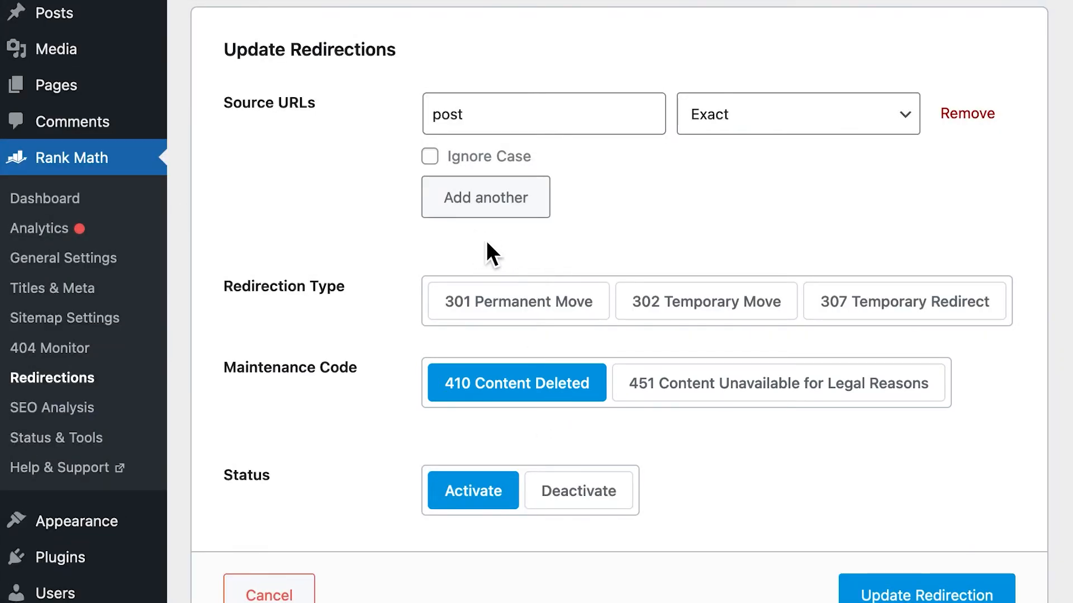
mouse_move(579, 413)
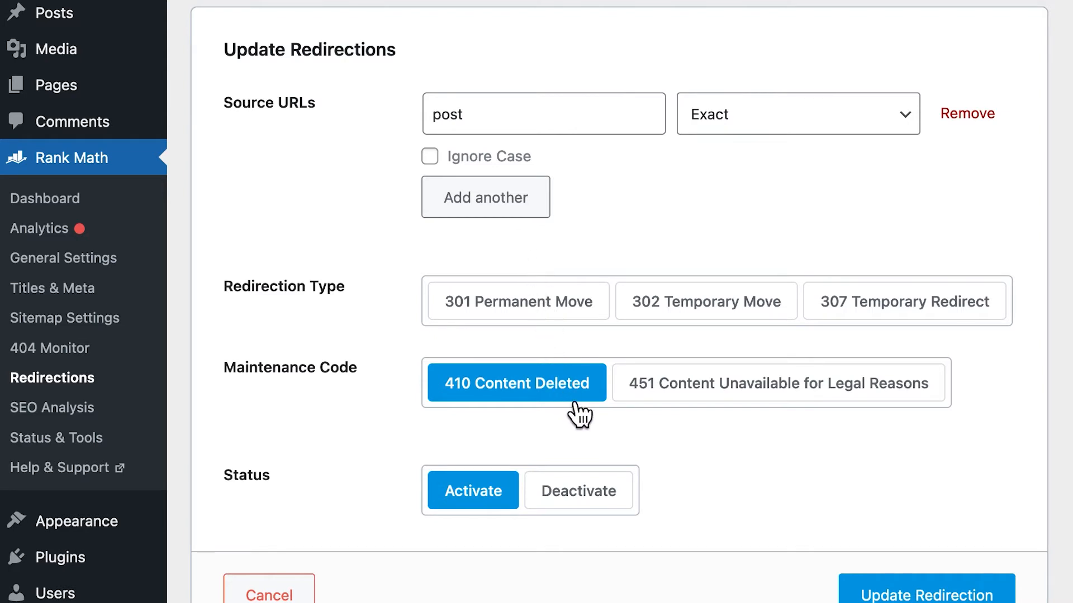
click(779, 382)
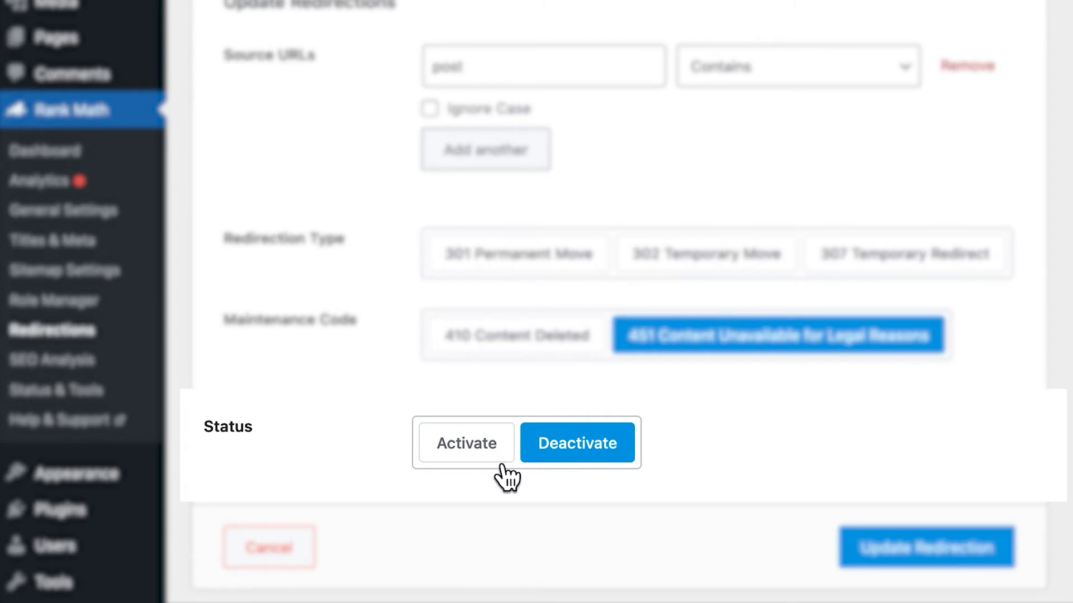
Toggle the post redirect's status between Activate and Deactivate.
click(465, 443)
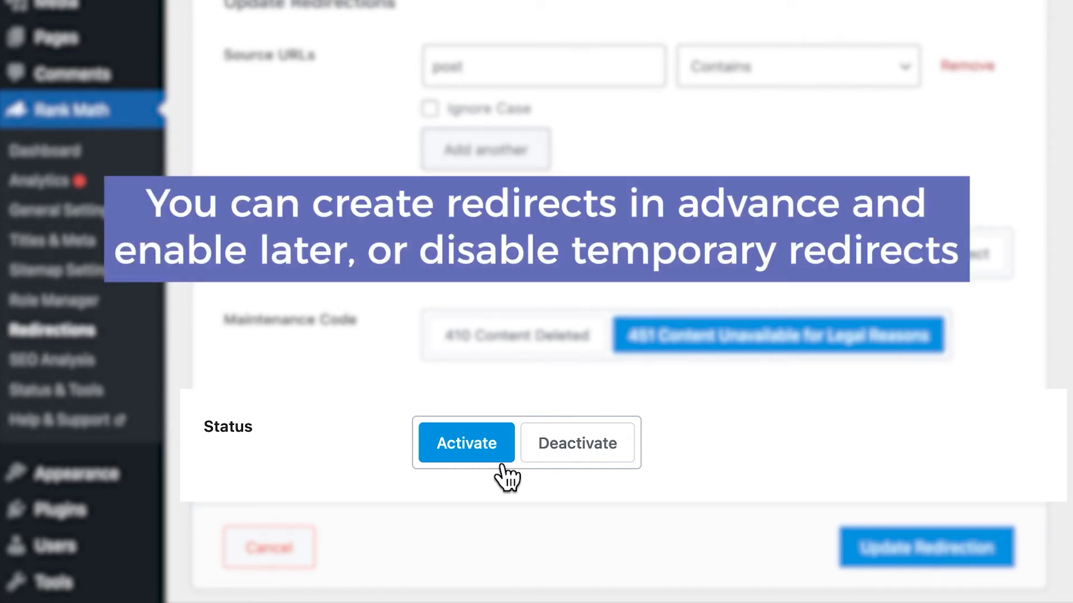
mouse_move(561, 475)
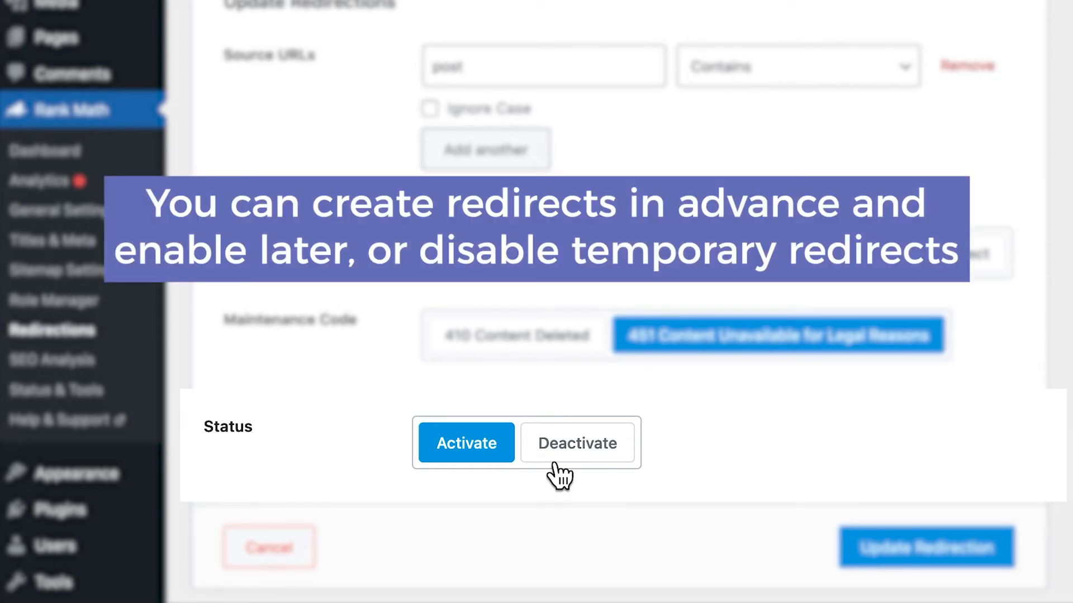
click(577, 443)
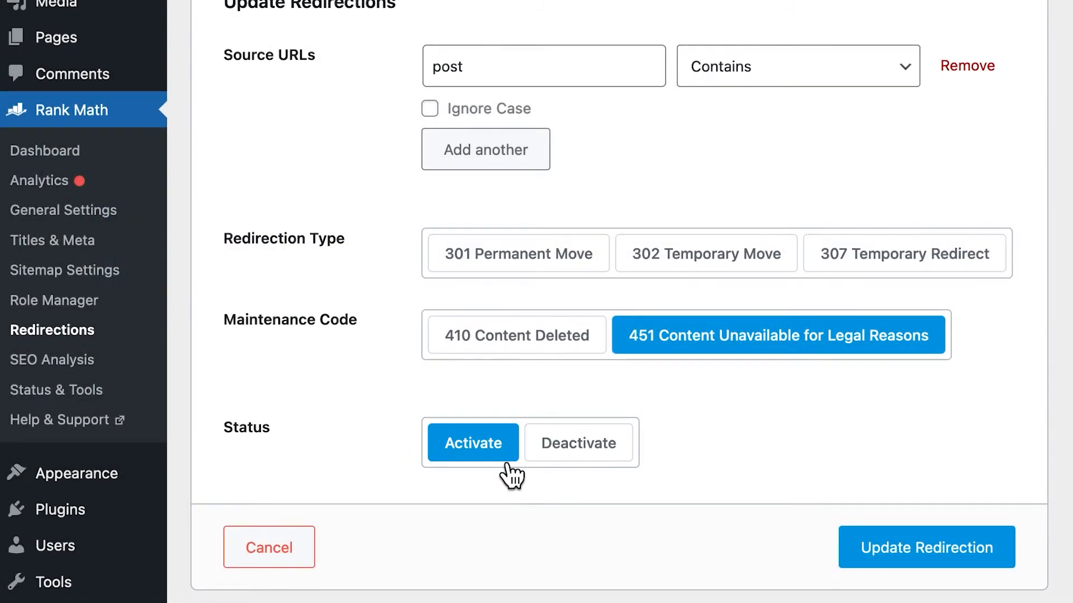
mouse_move(561, 472)
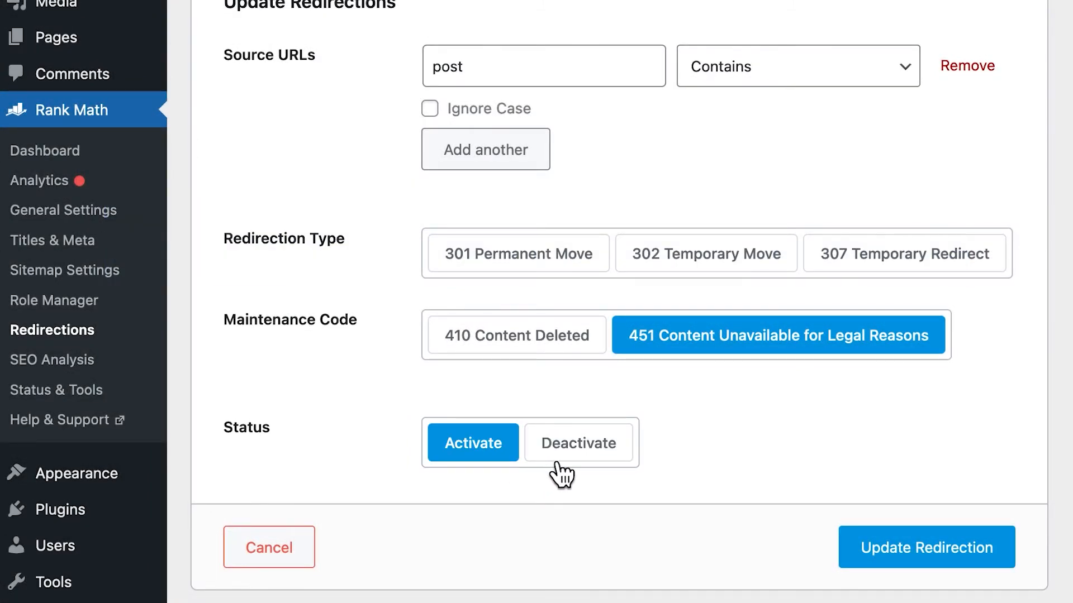
Toggle seventh-post with its row Deactivate/Activate links, ending deactivated.
click(926, 547)
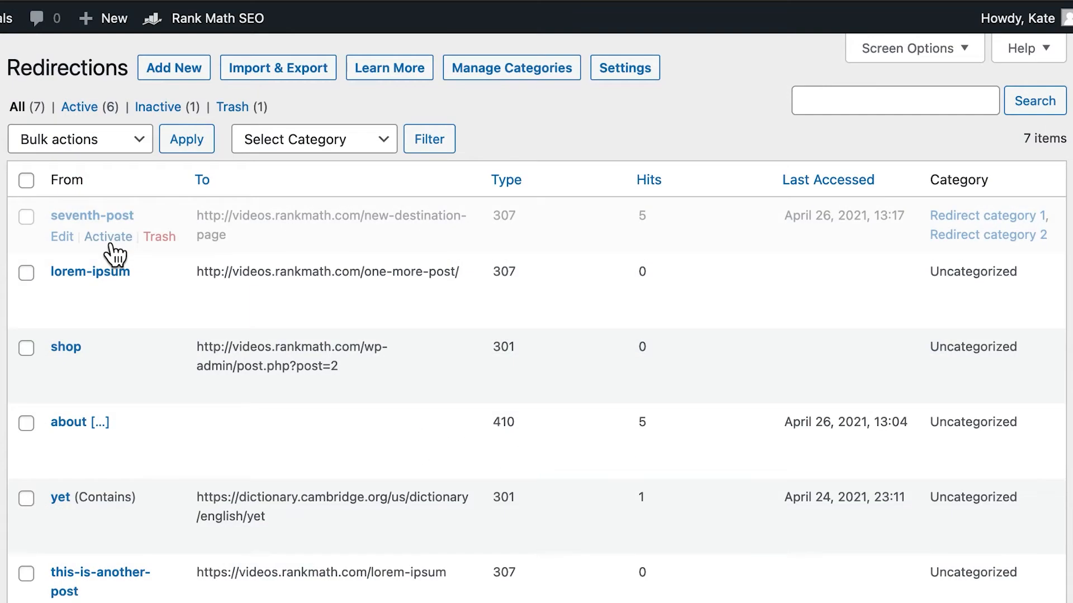
click(107, 237)
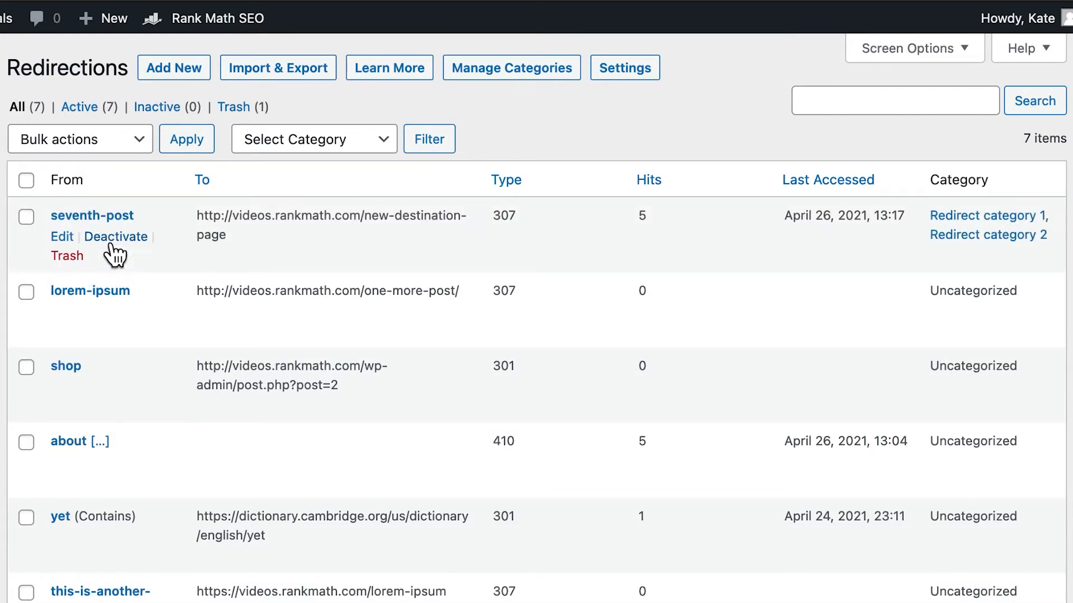
click(115, 235)
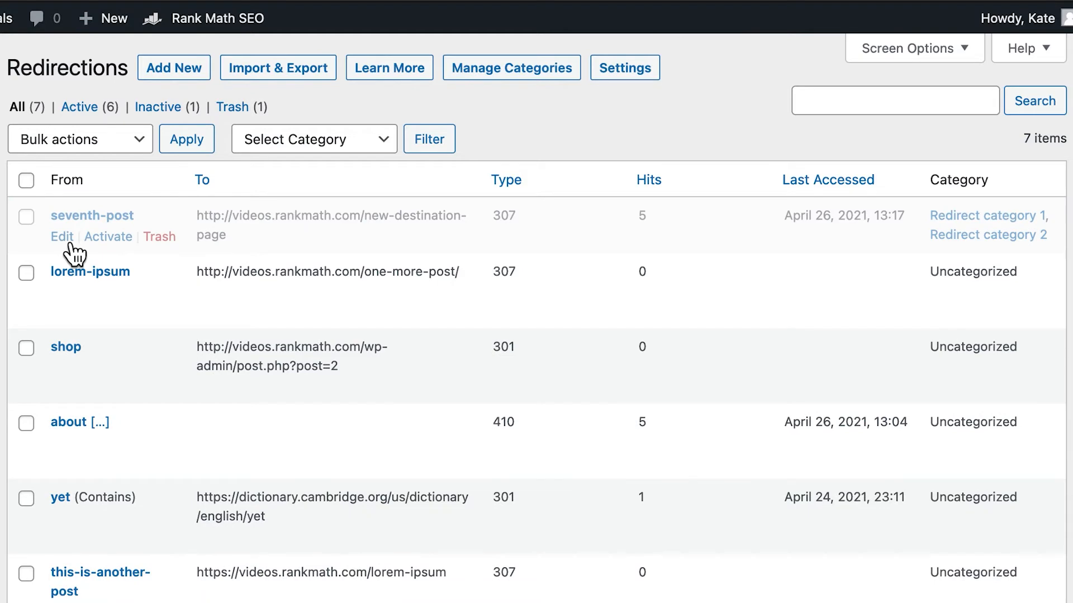
mouse_move(116, 253)
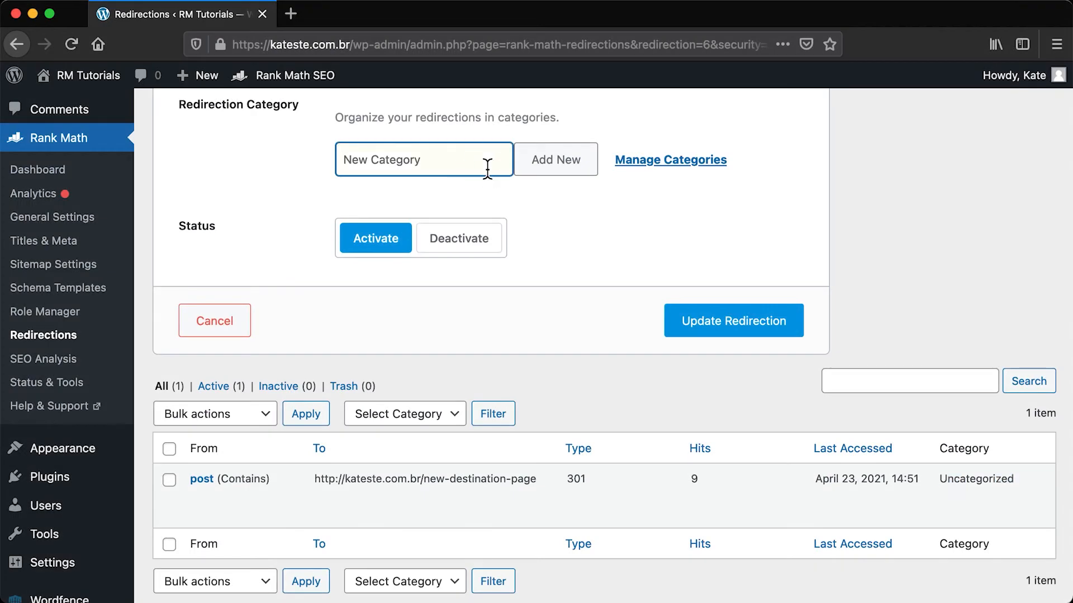
Add the 'Redirect Cat 1' category and go to Manage Categories.
text(Redirect Ca)
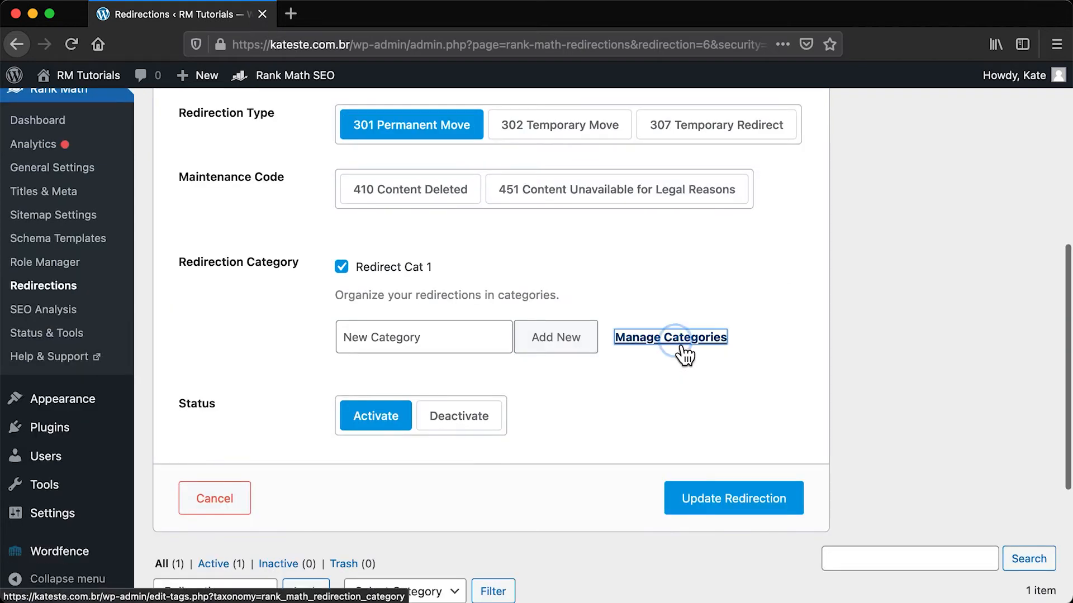
click(670, 336)
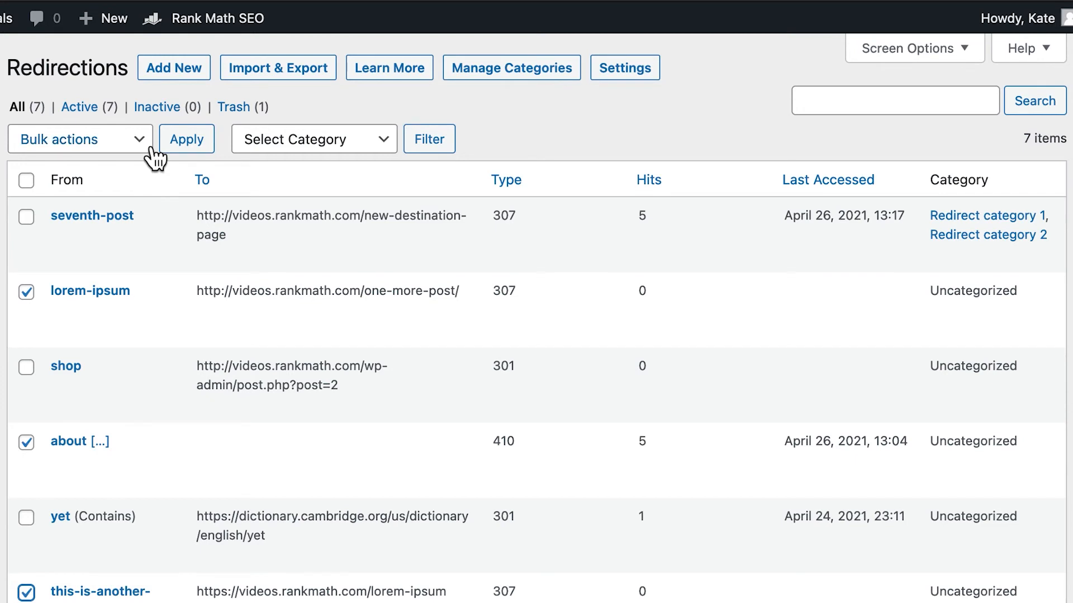
Add the three checked redirections to Redirect category 2 and filter the list by it.
click(314, 139)
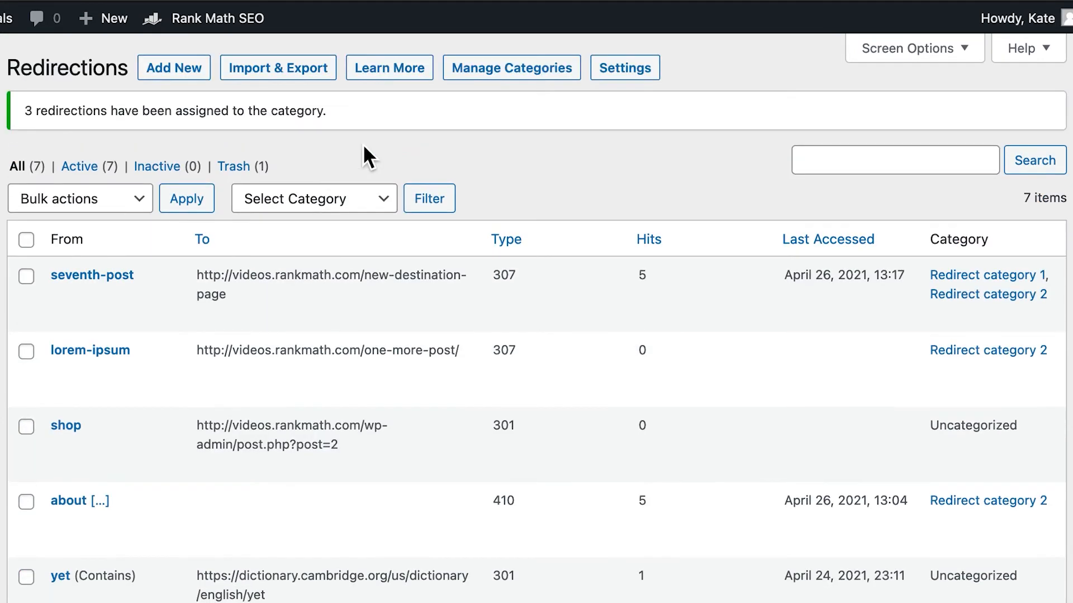
click(313, 198)
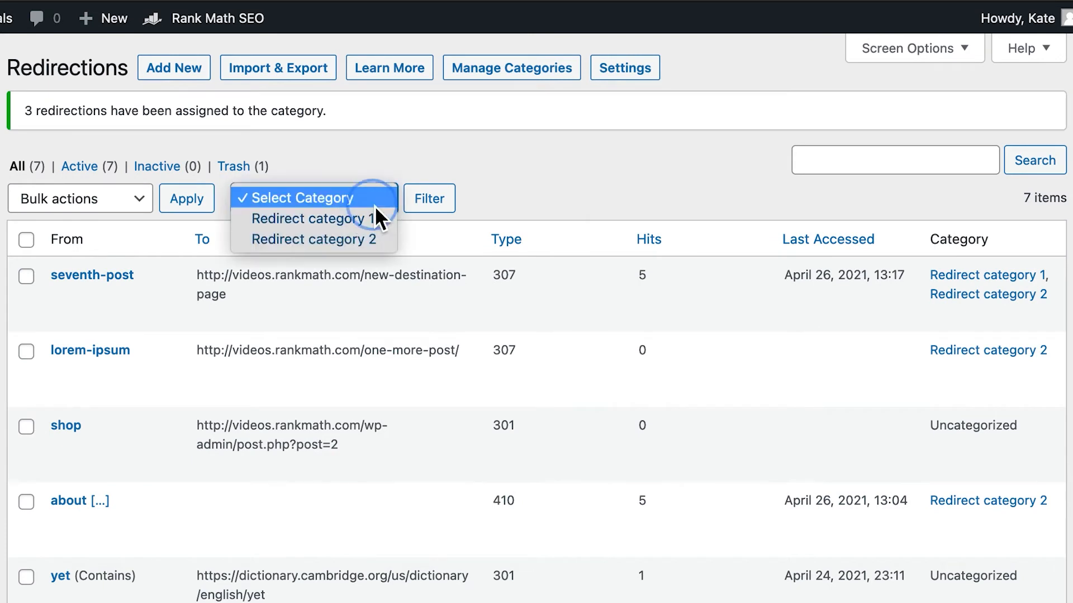
click(311, 239)
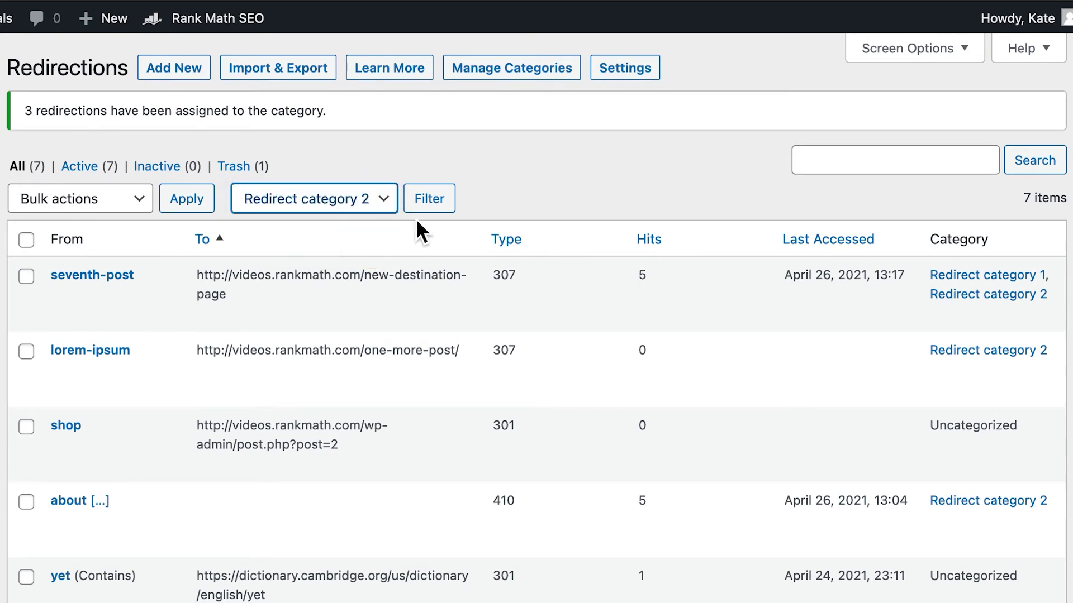
click(429, 198)
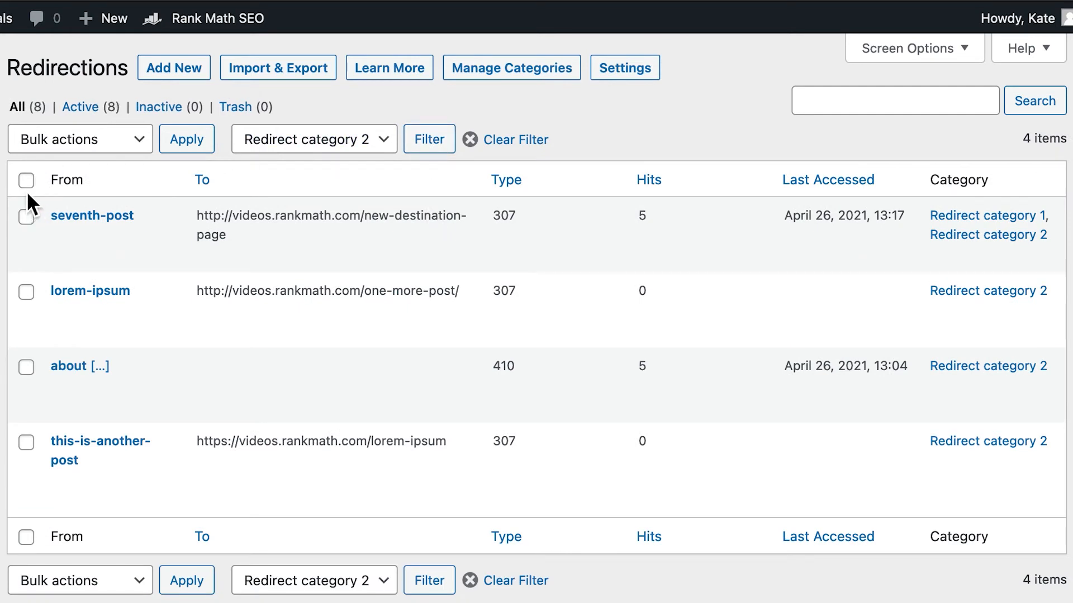
Move the about and this-is-another-post redirections to Trash via Bulk actions.
click(79, 139)
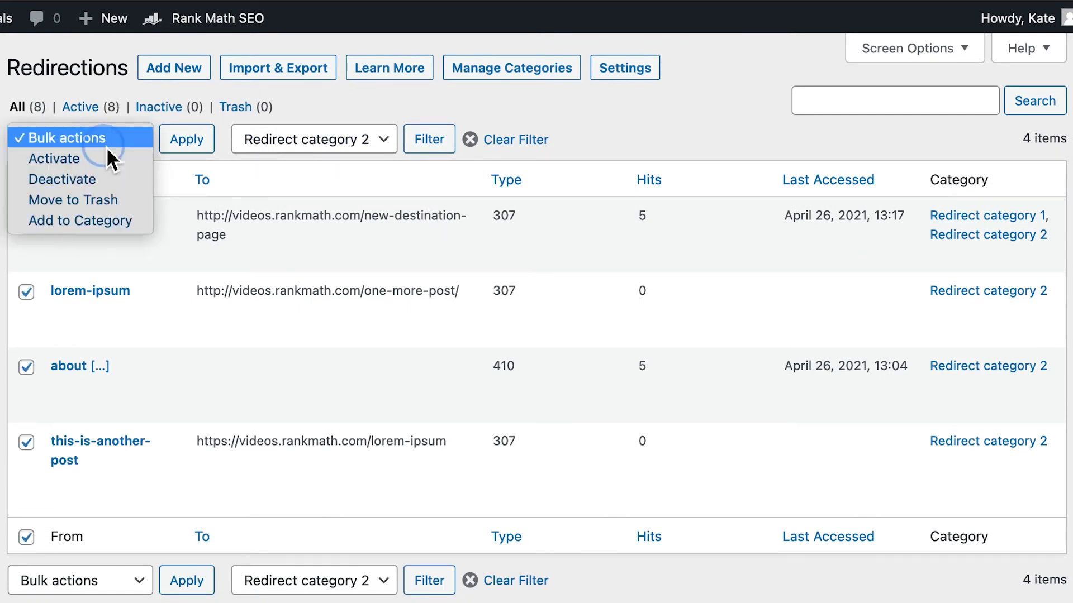
mouse_move(62, 180)
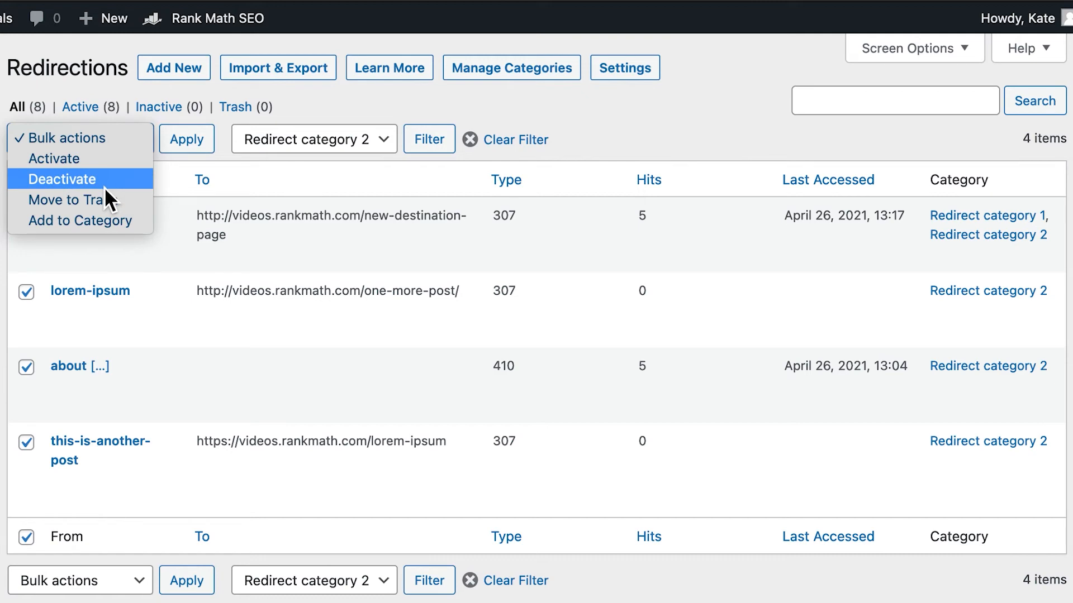
mouse_move(72, 200)
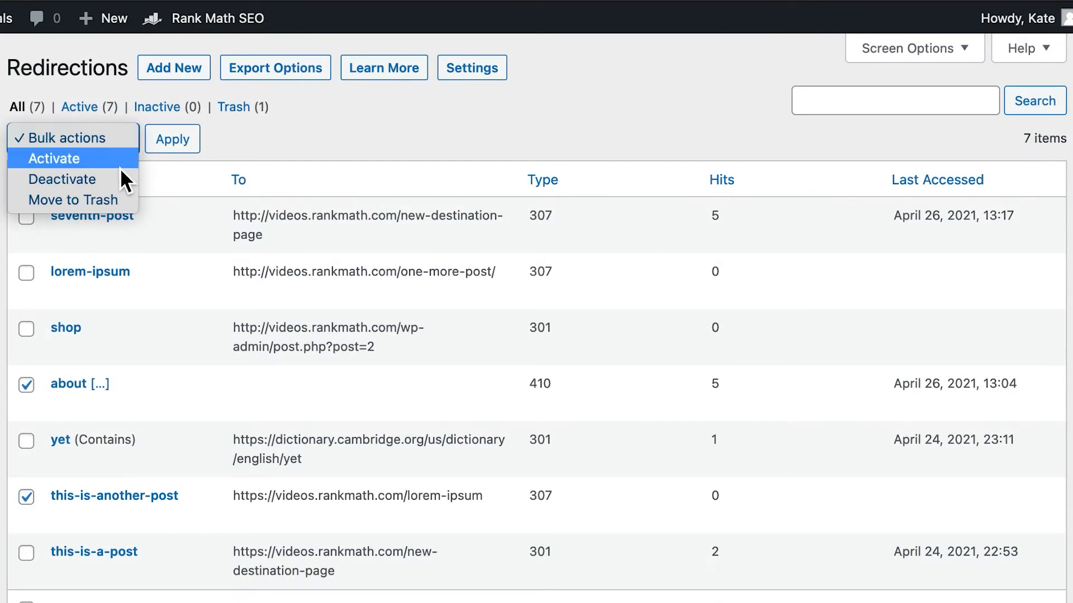
click(72, 200)
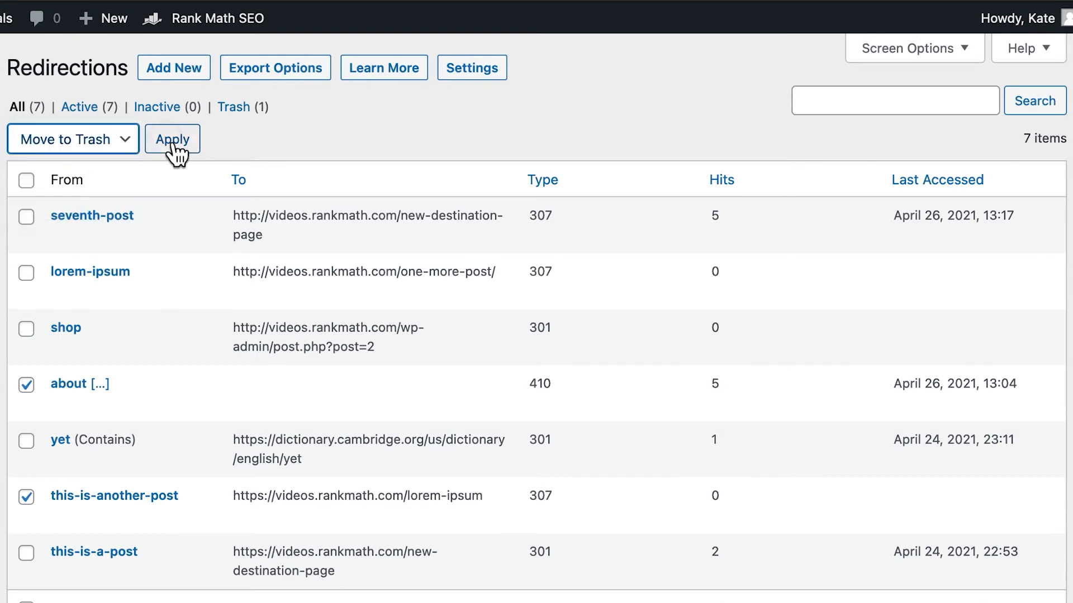
click(171, 139)
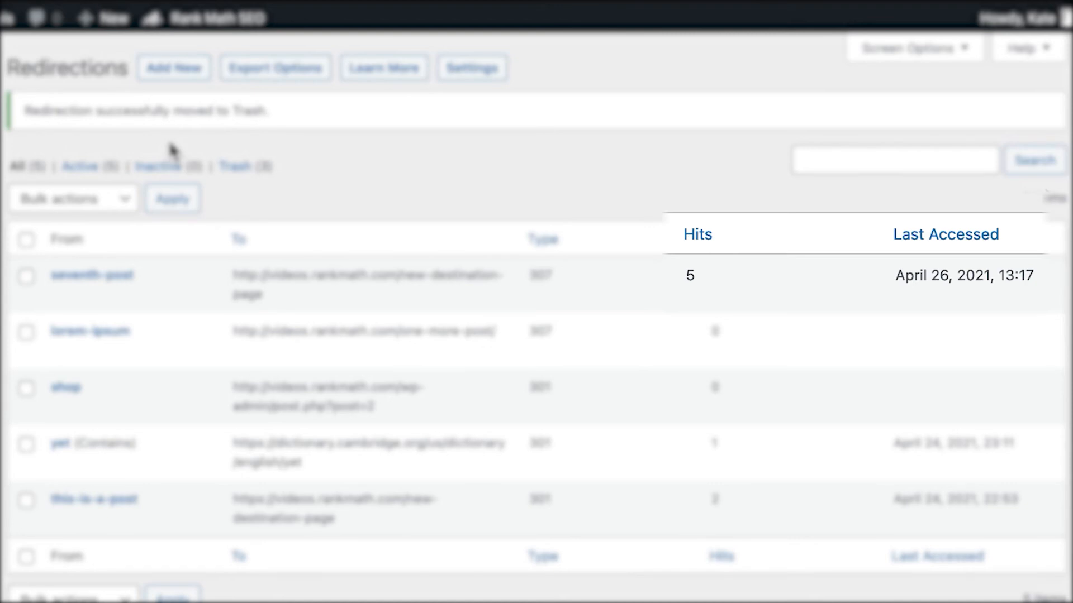
Open the redirections Export Options panel.
click(508, 75)
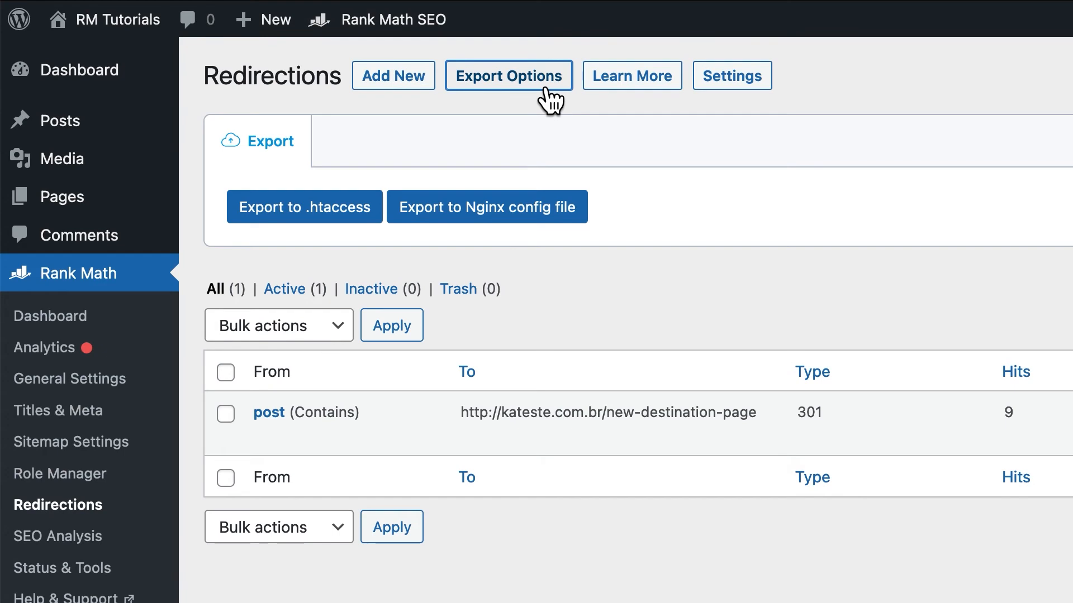
mouse_move(377, 239)
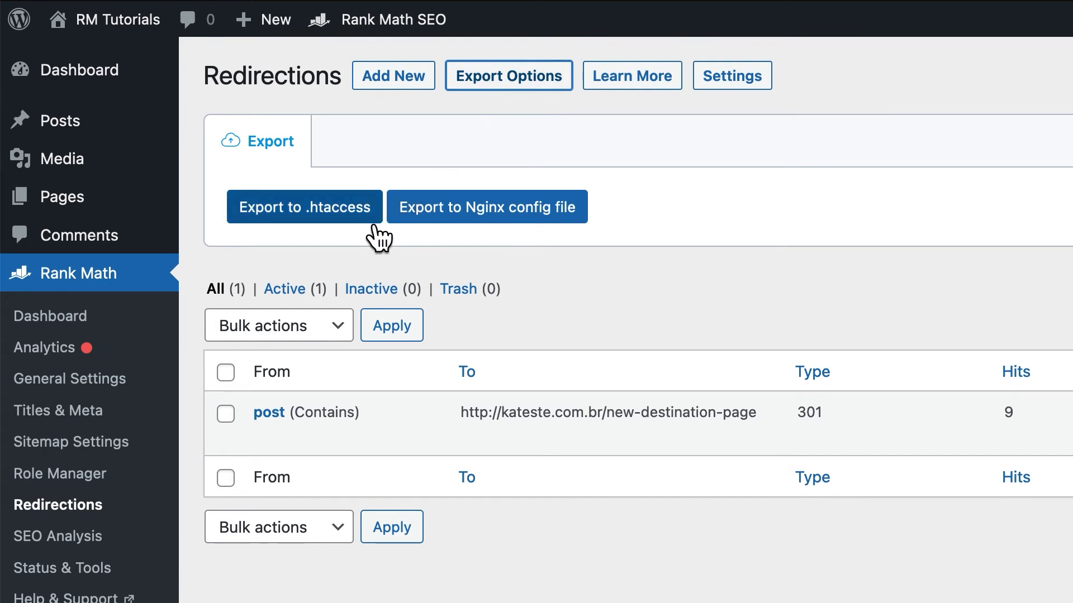
Export the redirections to a saved .htaccess file and to an Nginx config file.
click(304, 206)
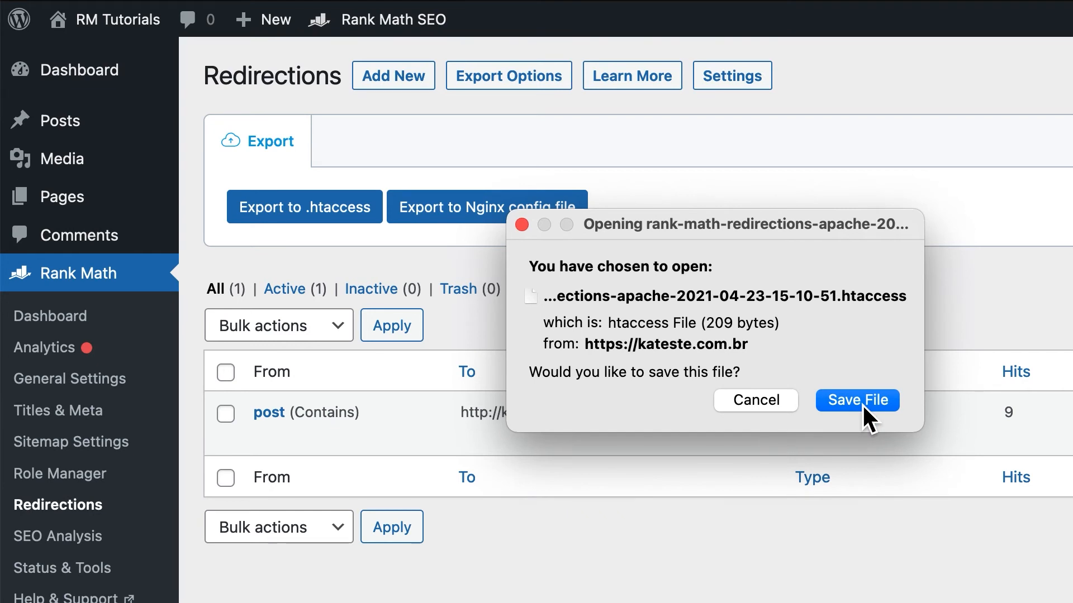
click(856, 400)
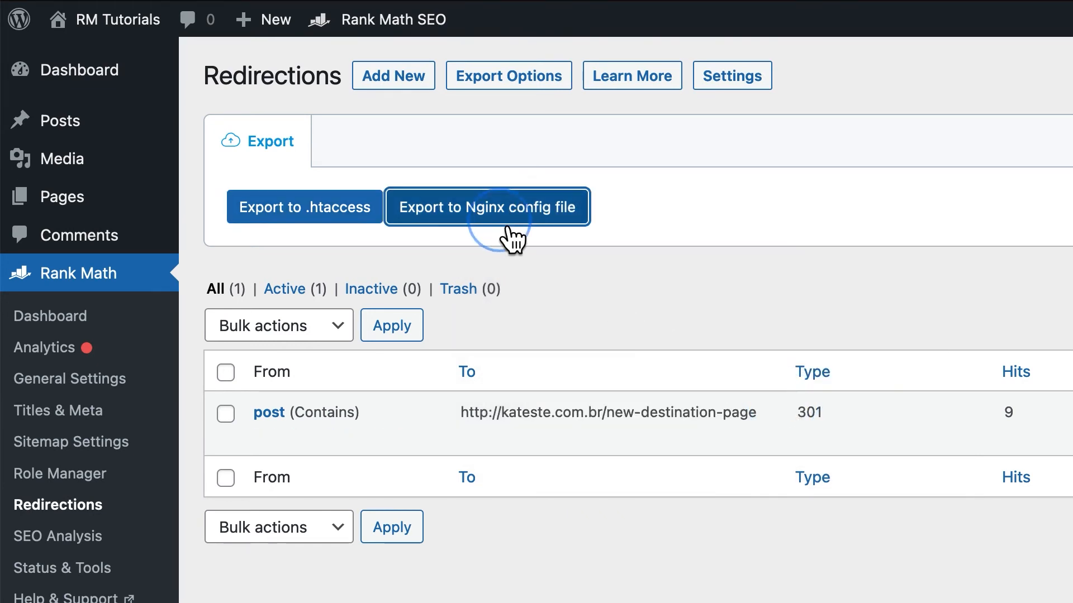
click(487, 207)
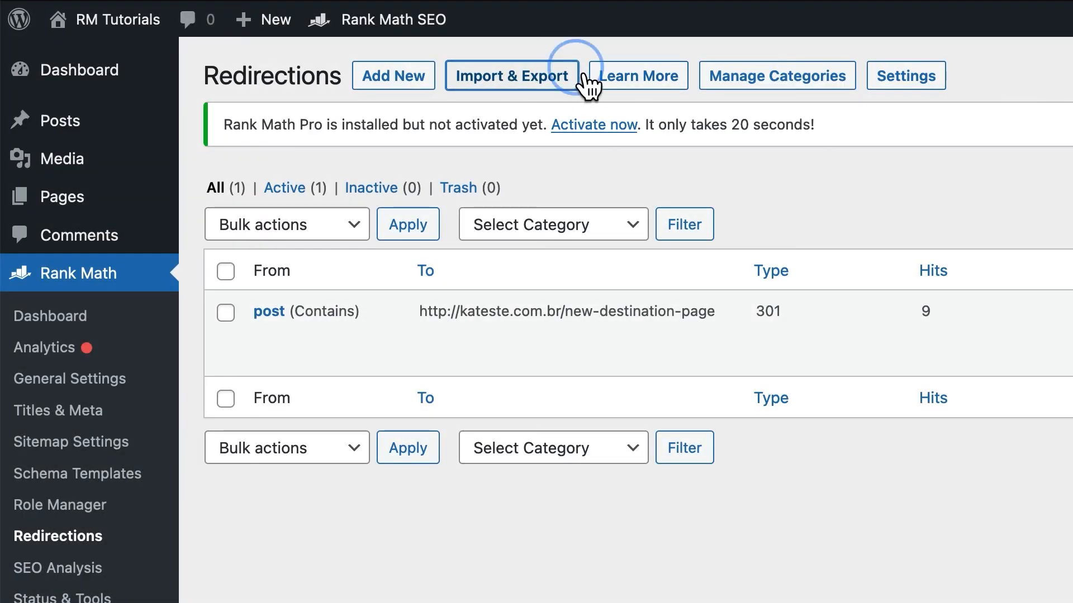
Choose the redirect backup CSV file for import in Import & Export.
click(511, 75)
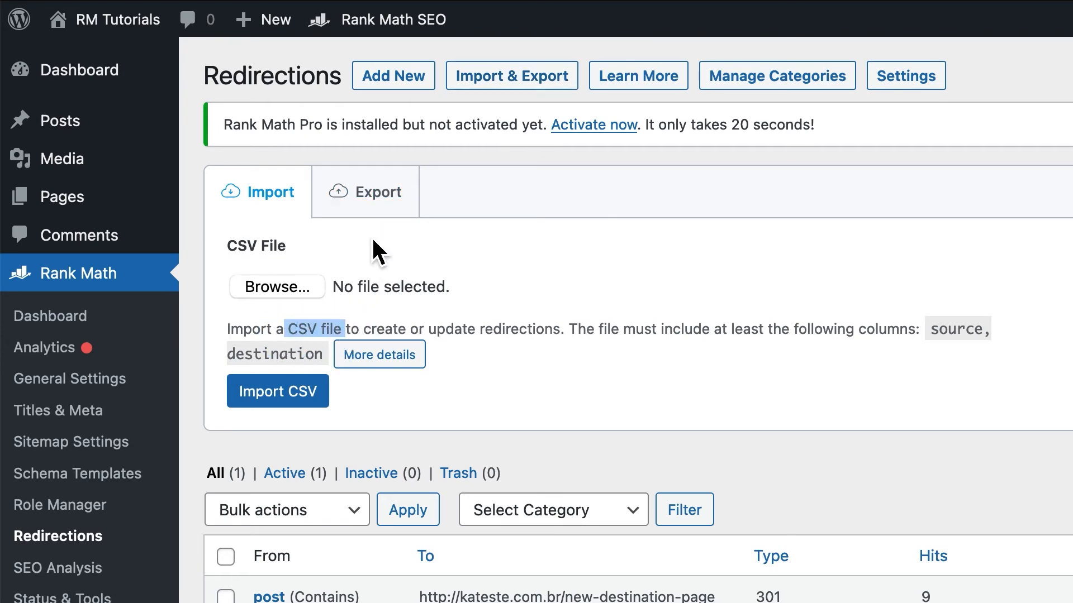
click(365, 192)
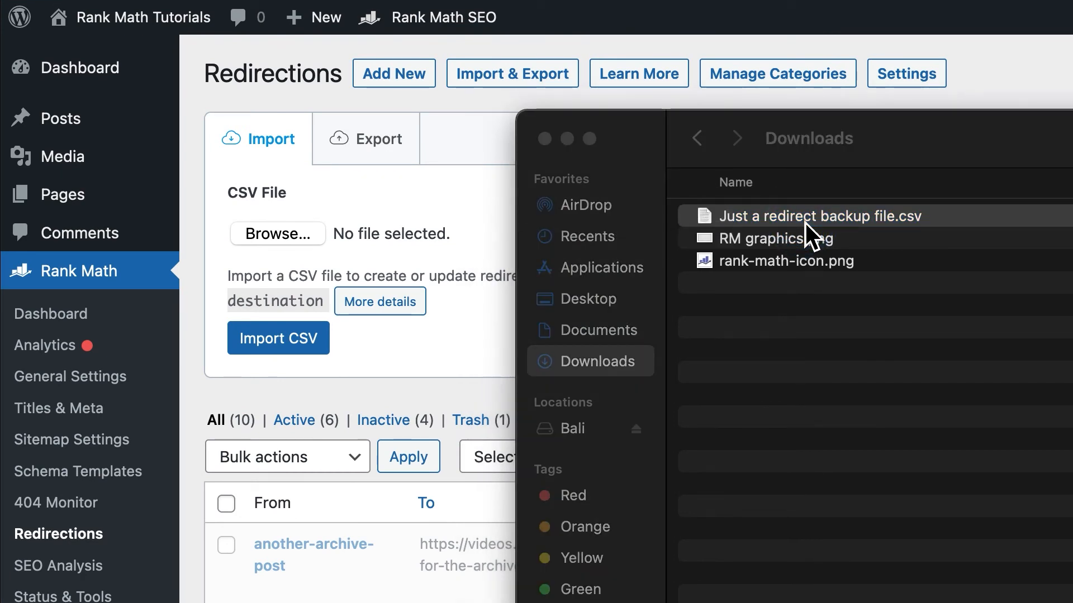
click(366, 139)
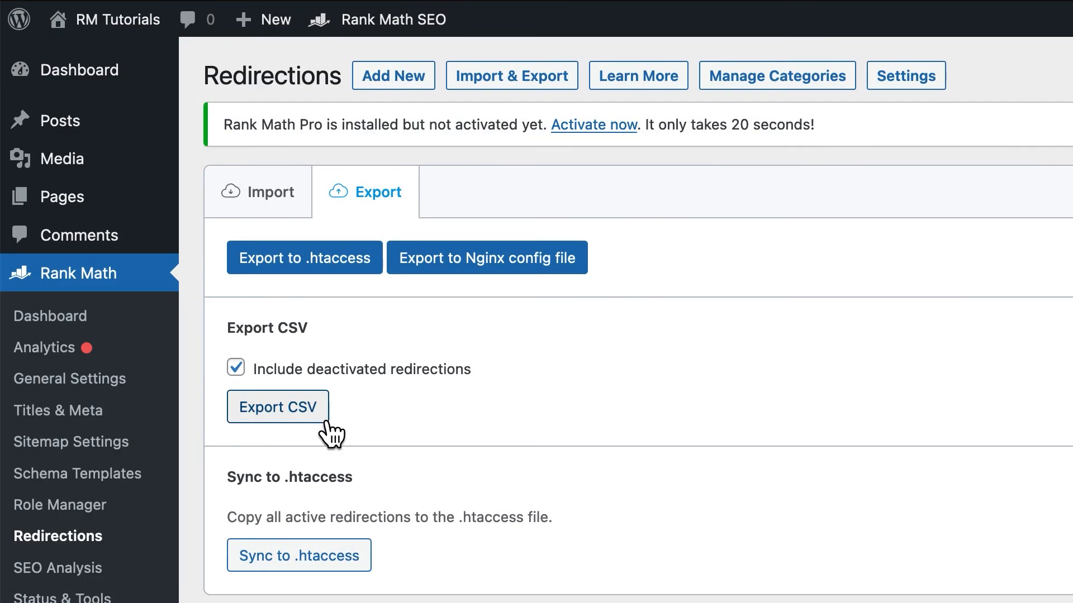
Export the redirections to a CSV file and rename the downloaded file.
click(278, 408)
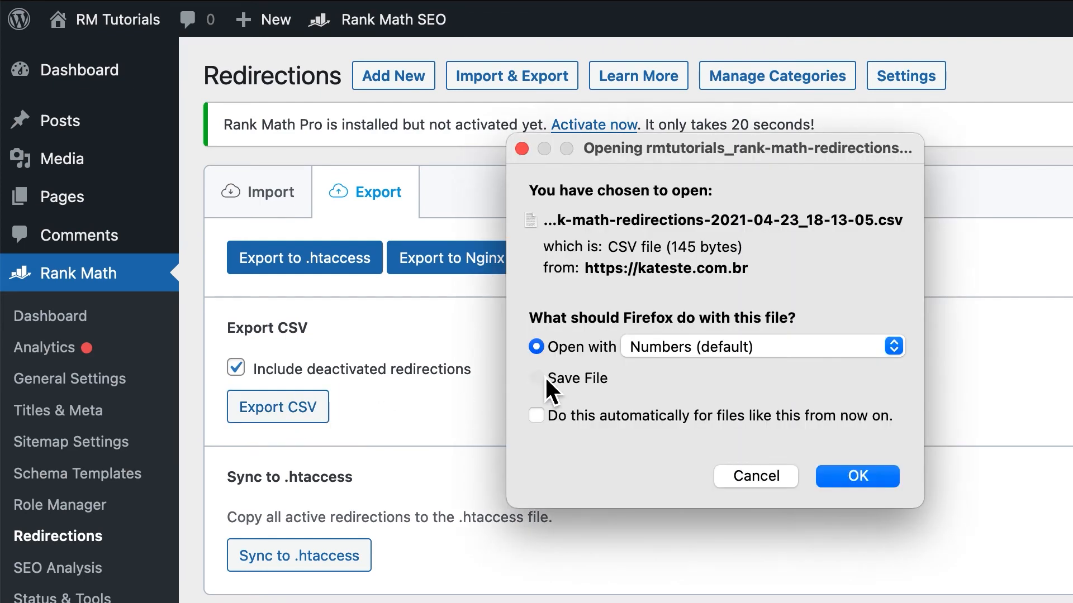
right_click(479, 293)
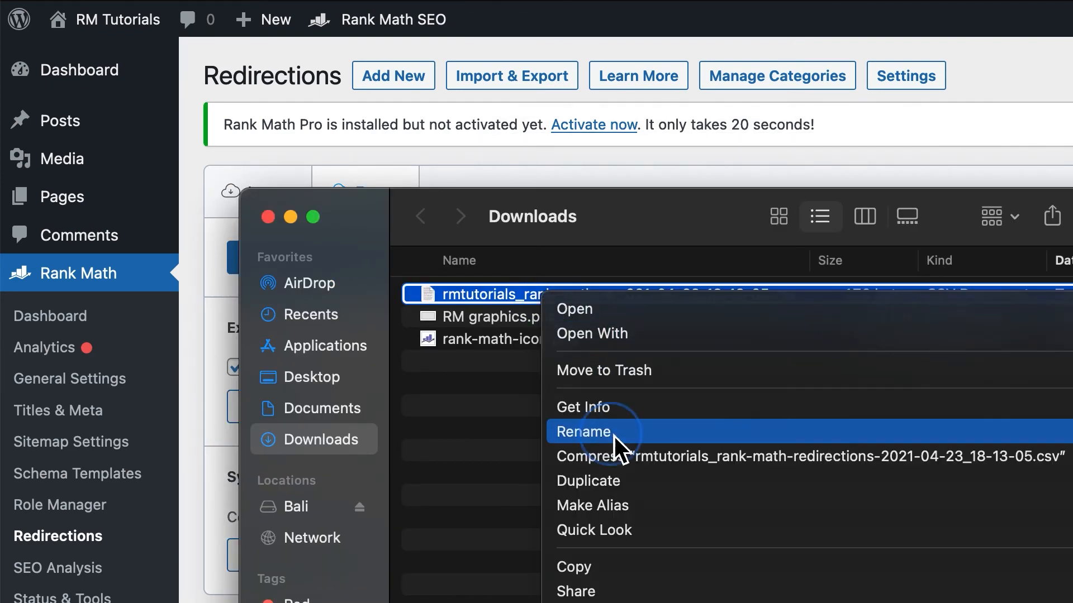
click(583, 432)
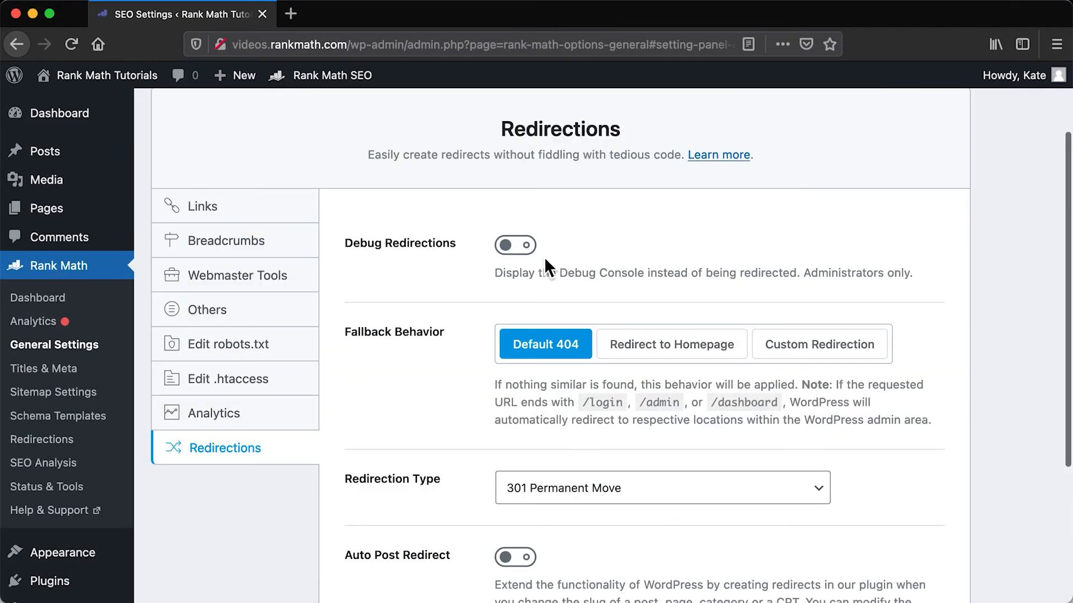
Turn on Debug Redirections, then open the seventh-post redirection from the list.
click(515, 244)
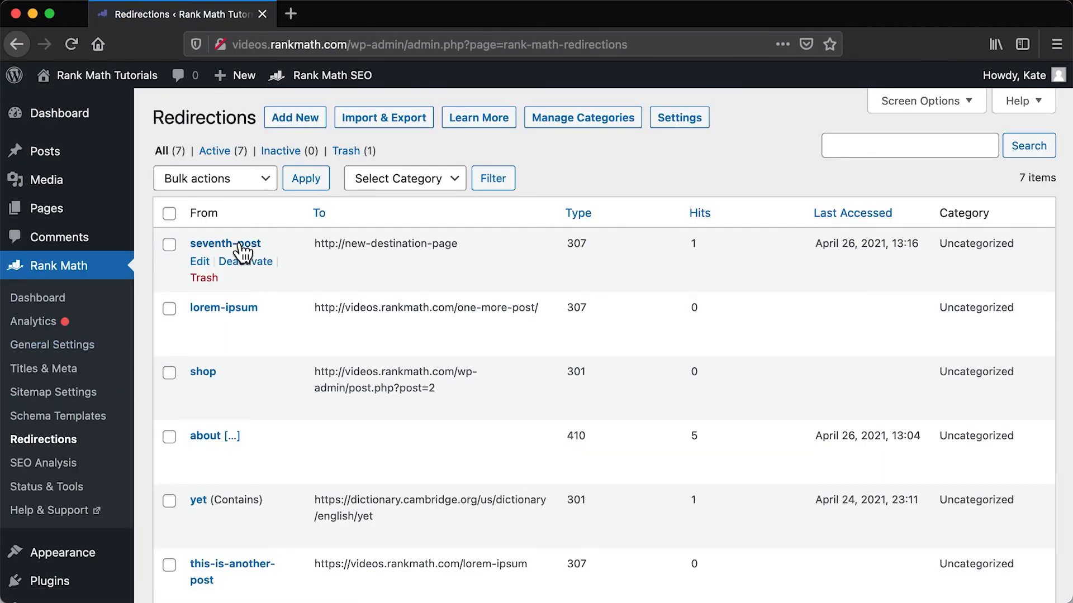
click(225, 243)
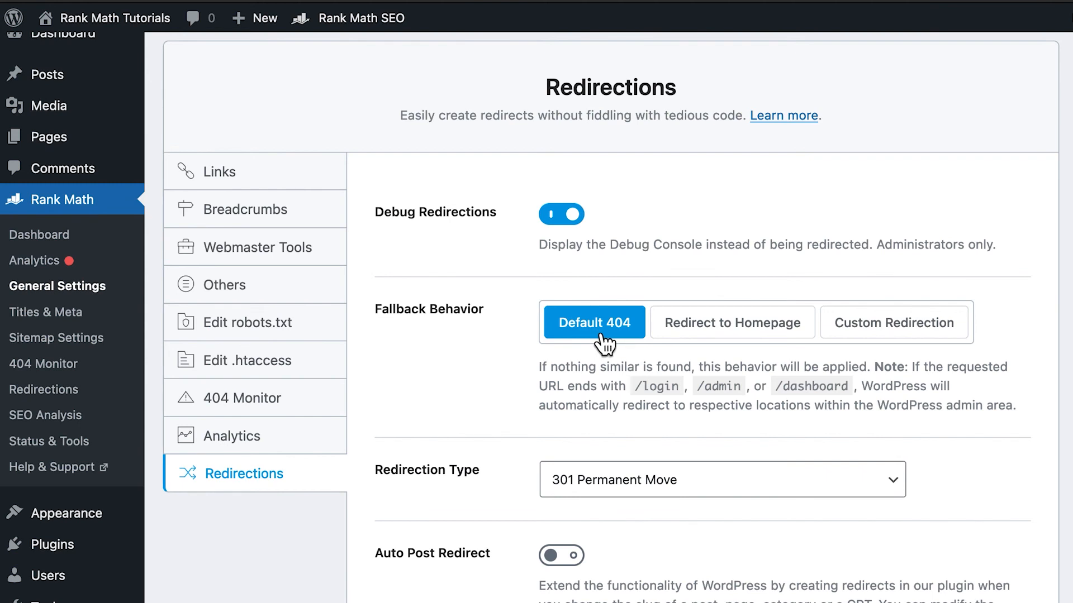
click(732, 322)
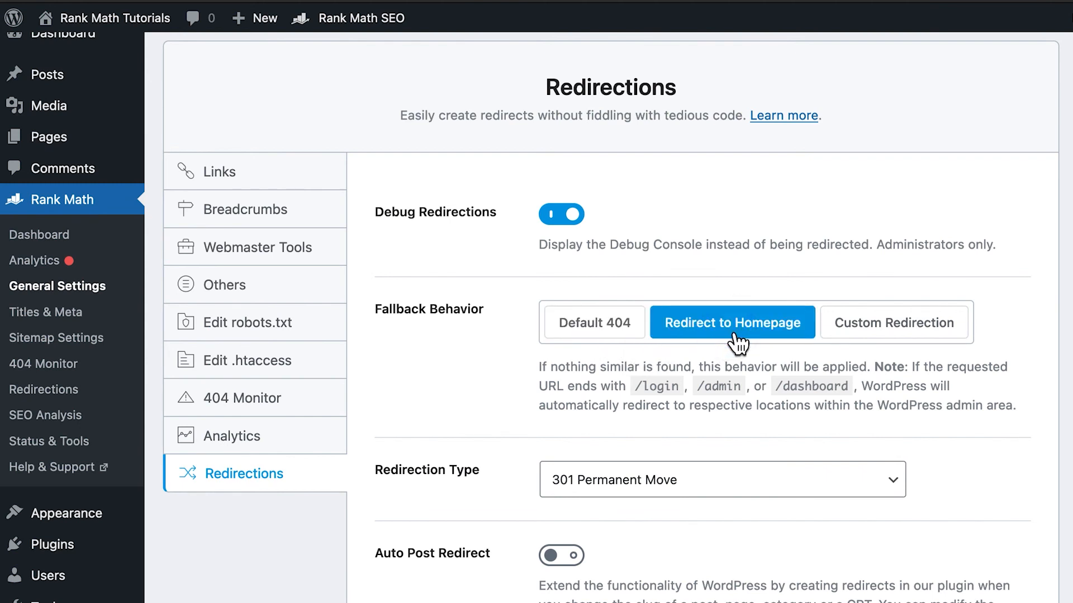
mouse_move(874, 351)
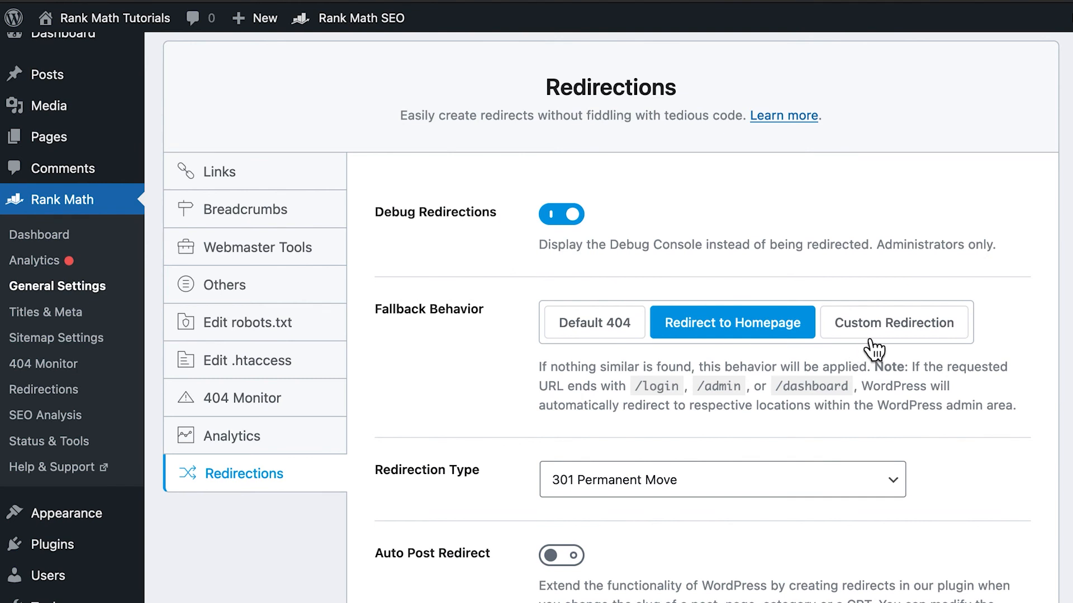
click(893, 322)
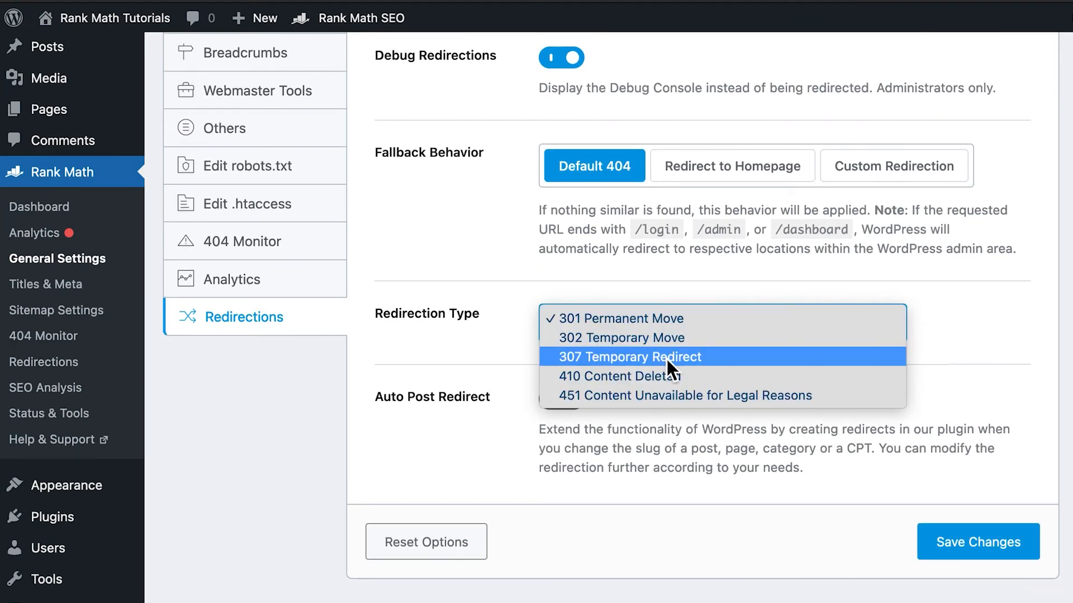
Choose 307 Temporary Redirect as the default redirection type and enable Auto Post Redirect.
click(627, 356)
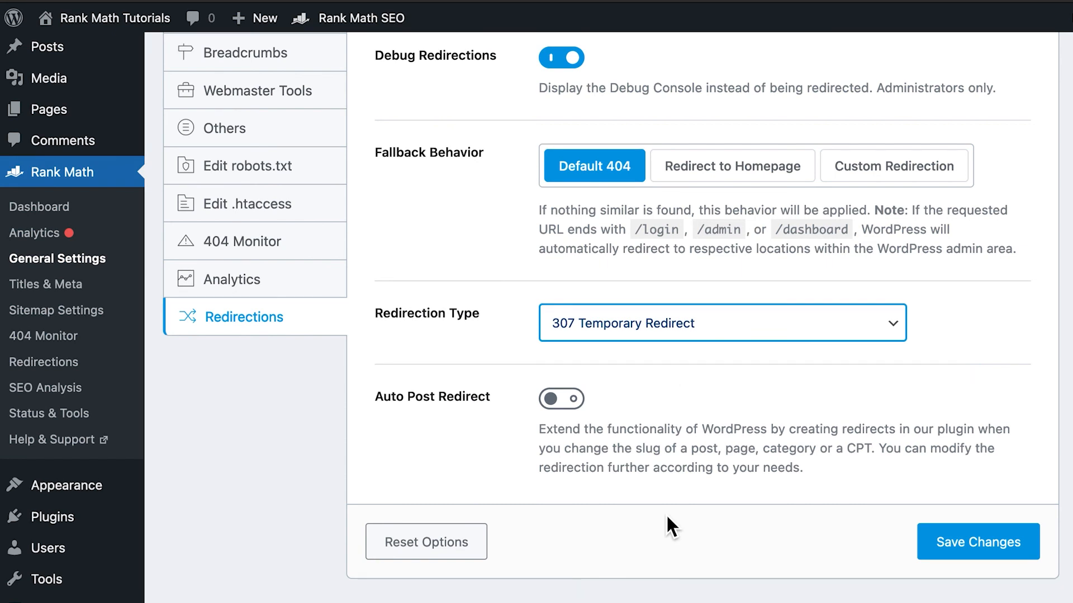
mouse_move(569, 428)
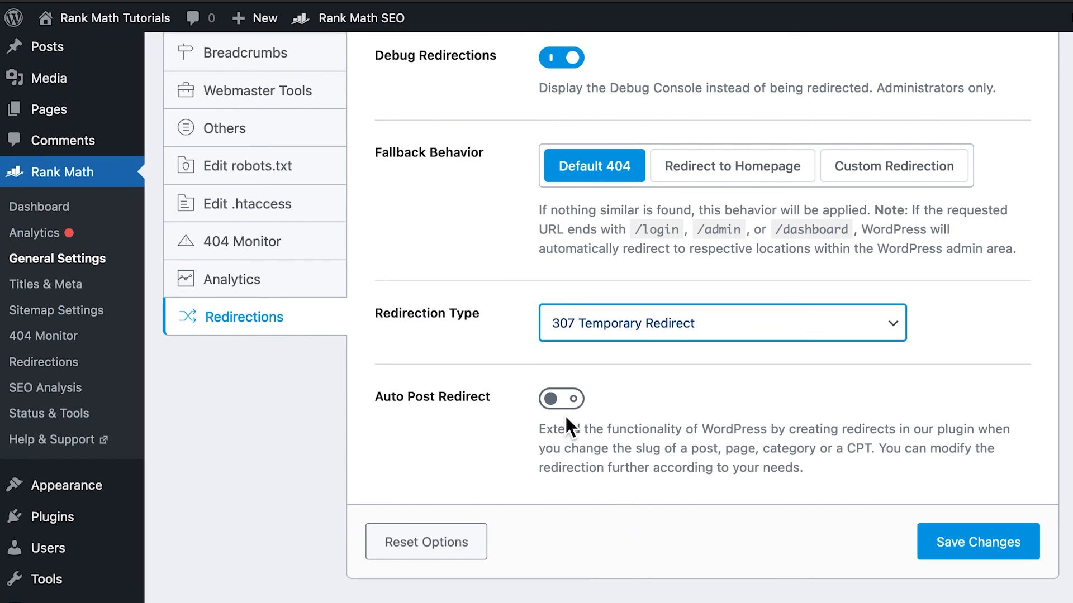
click(560, 399)
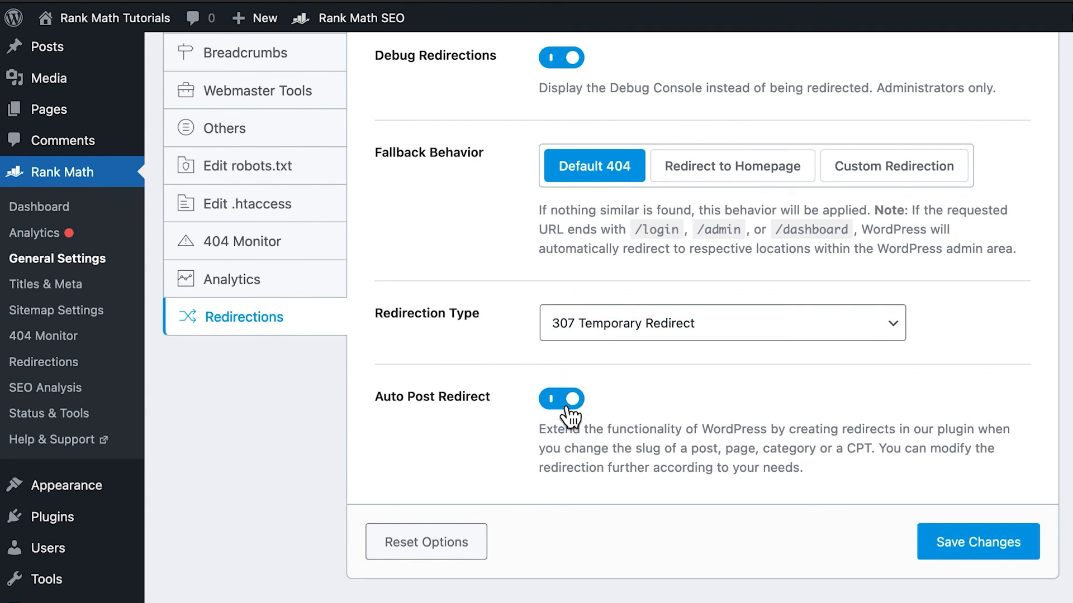